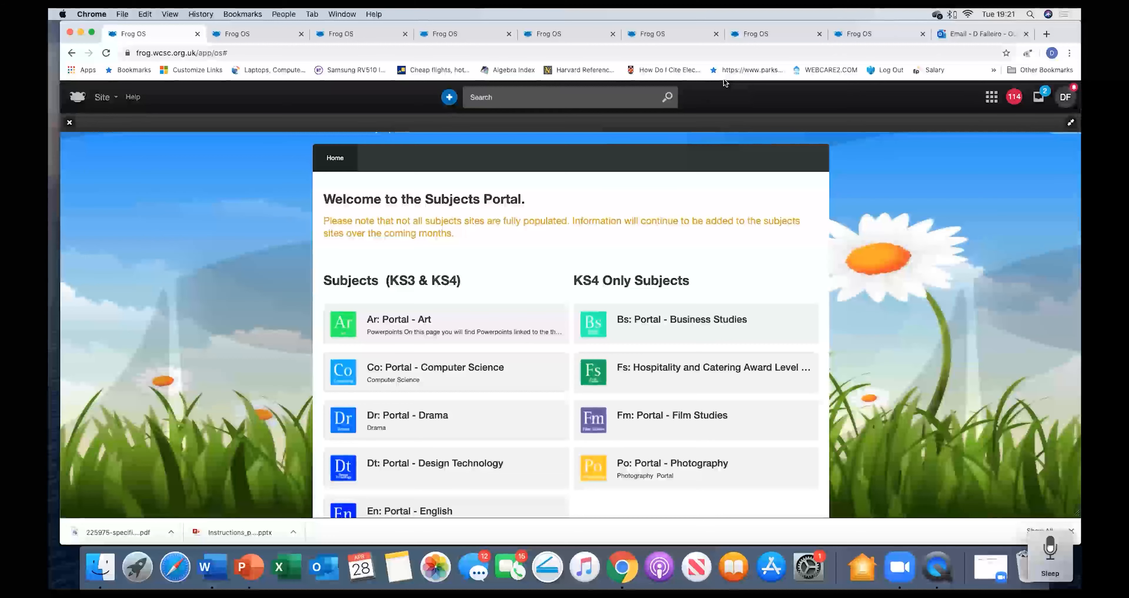
mouse_move(464, 364)
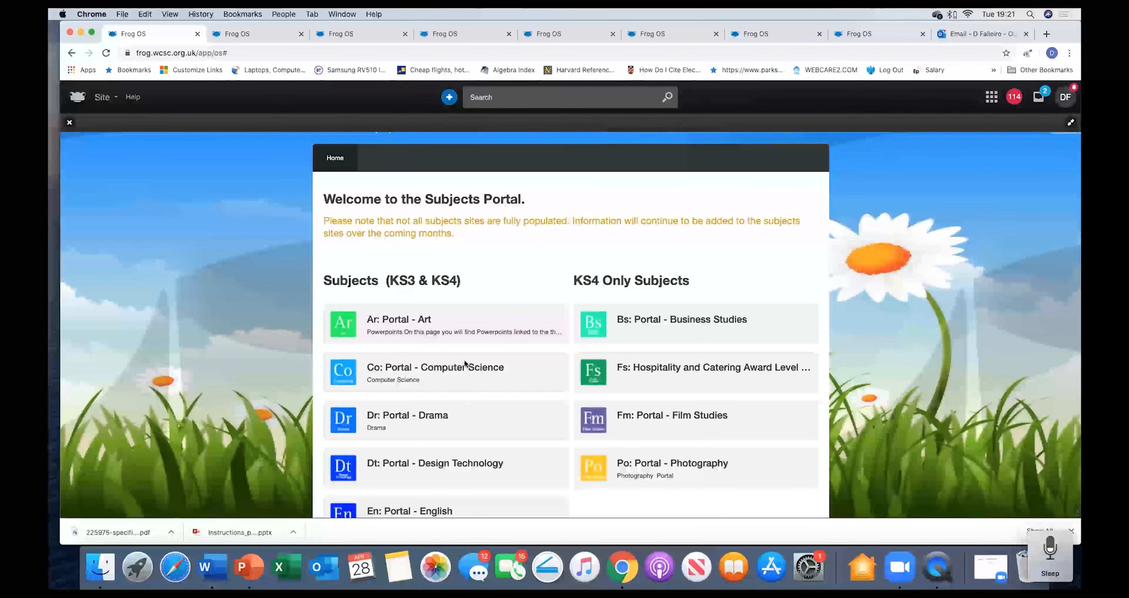
mouse_move(457, 373)
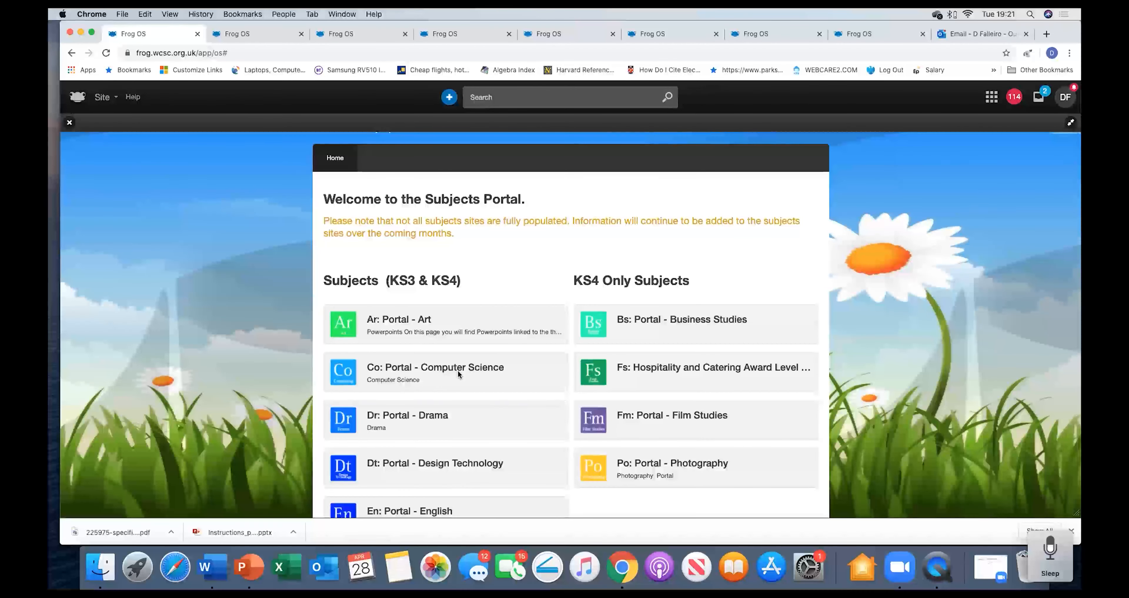
mouse_move(410, 271)
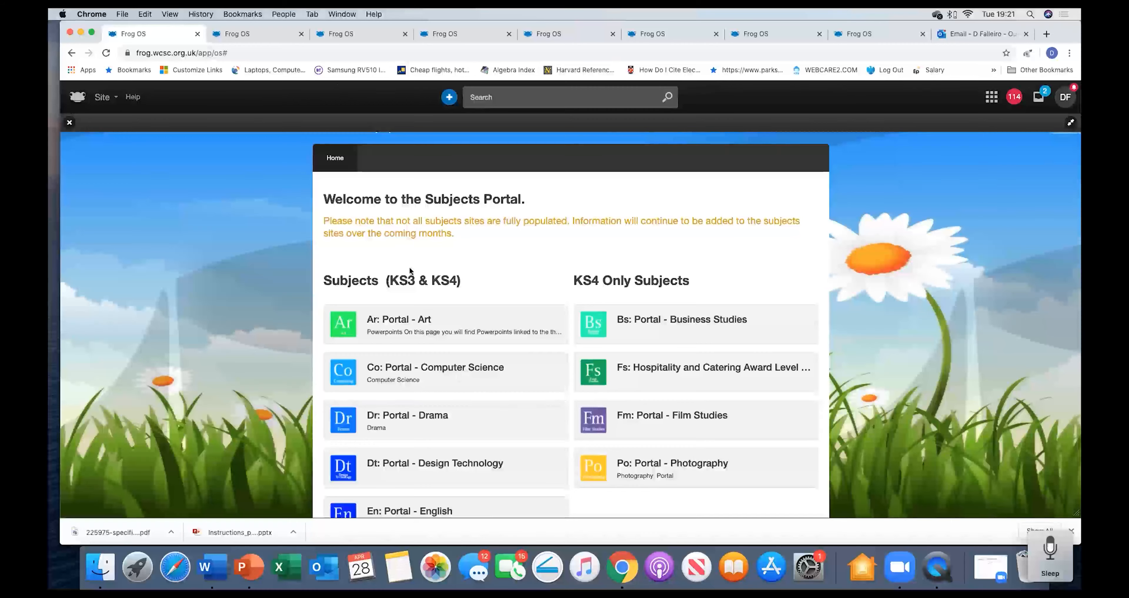
- Open the Computer Science portal site from the Subjects Portal
left_click(252, 33)
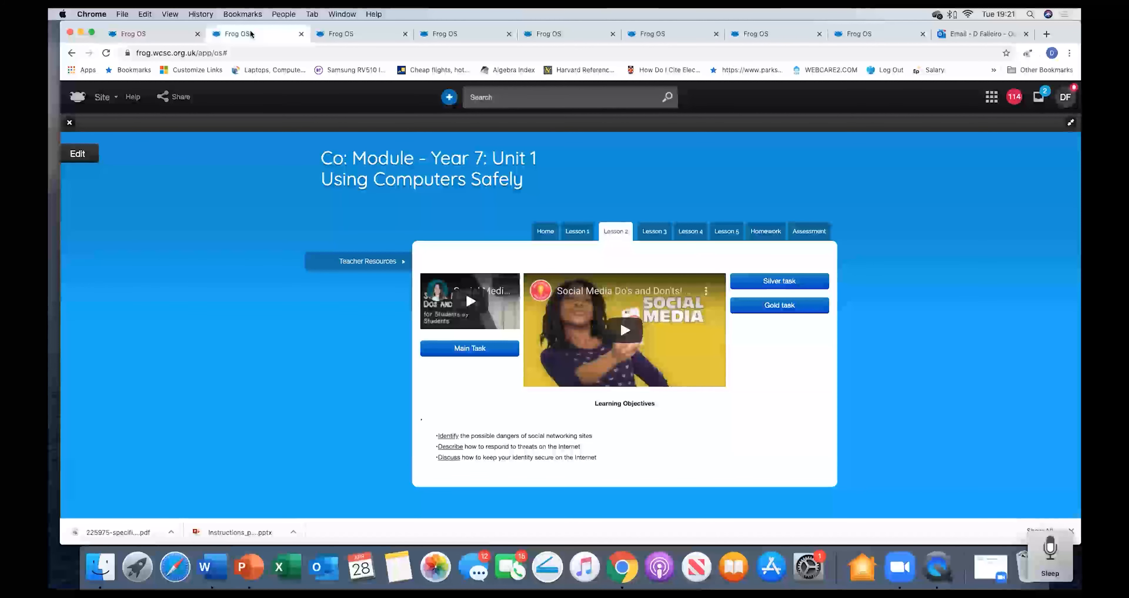
left_click(134, 33)
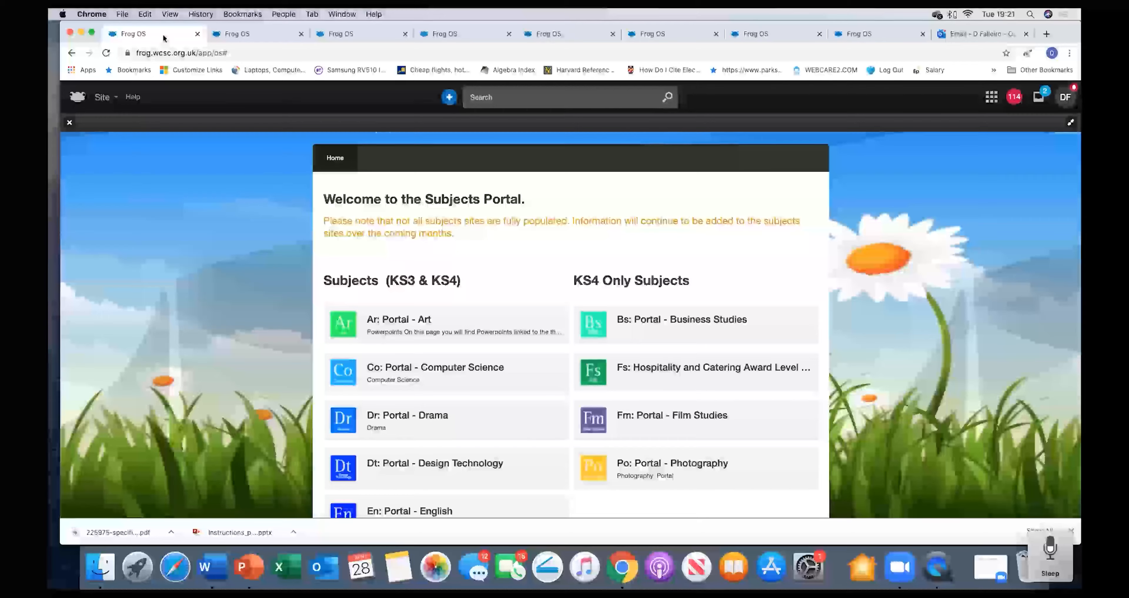
left_click(435, 367)
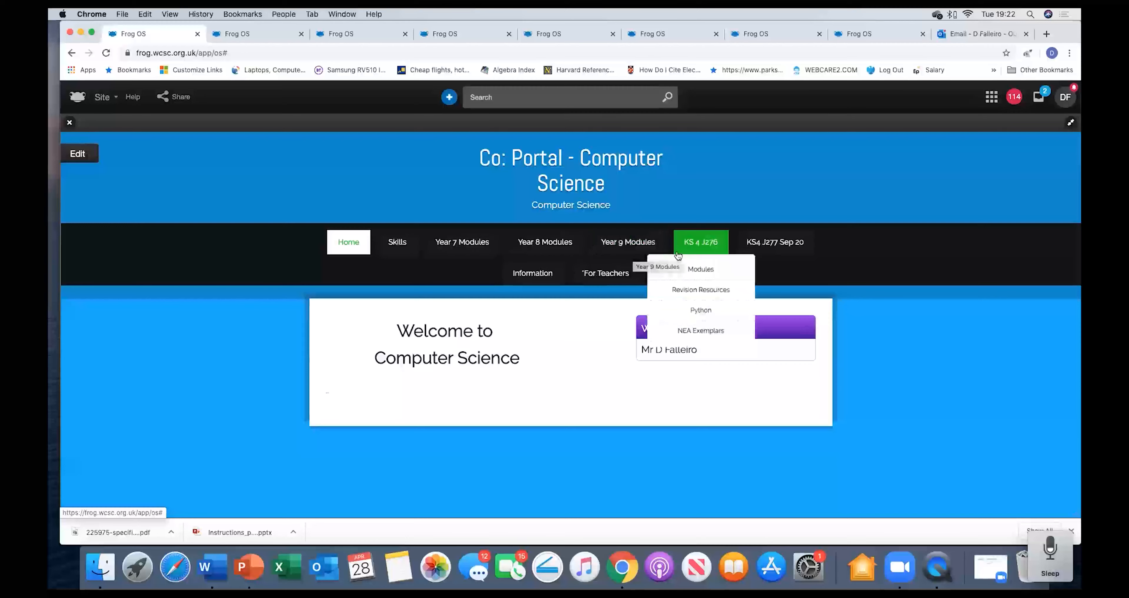
mouse_move(775, 241)
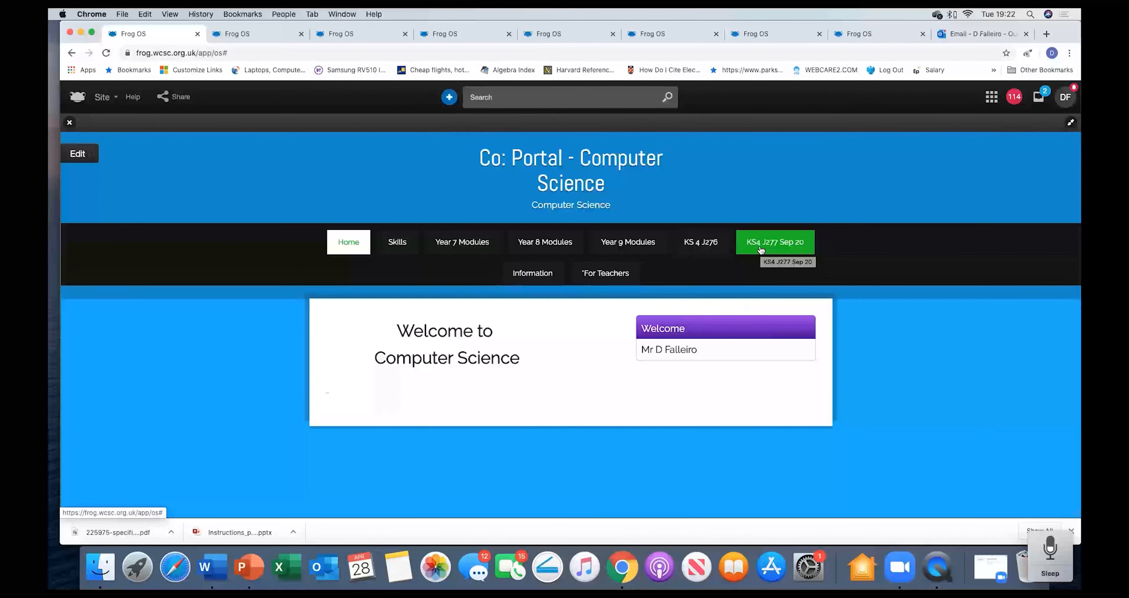
- Reveal the pages under the KS 4 J276 and KS4 J277 Sep 20 menu sections
left_click(700, 241)
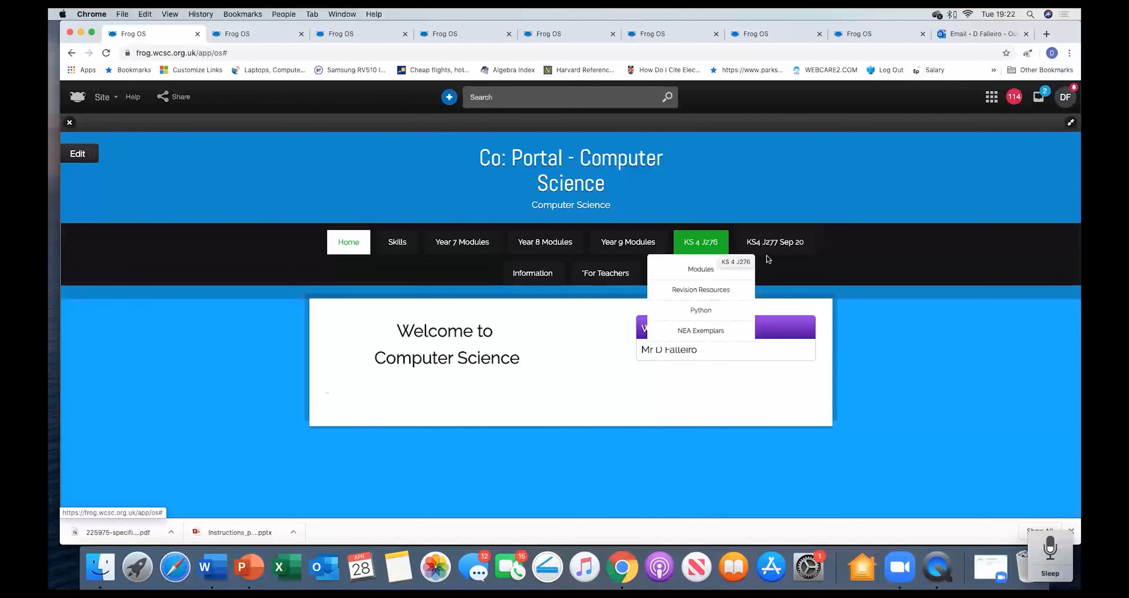
left_click(775, 241)
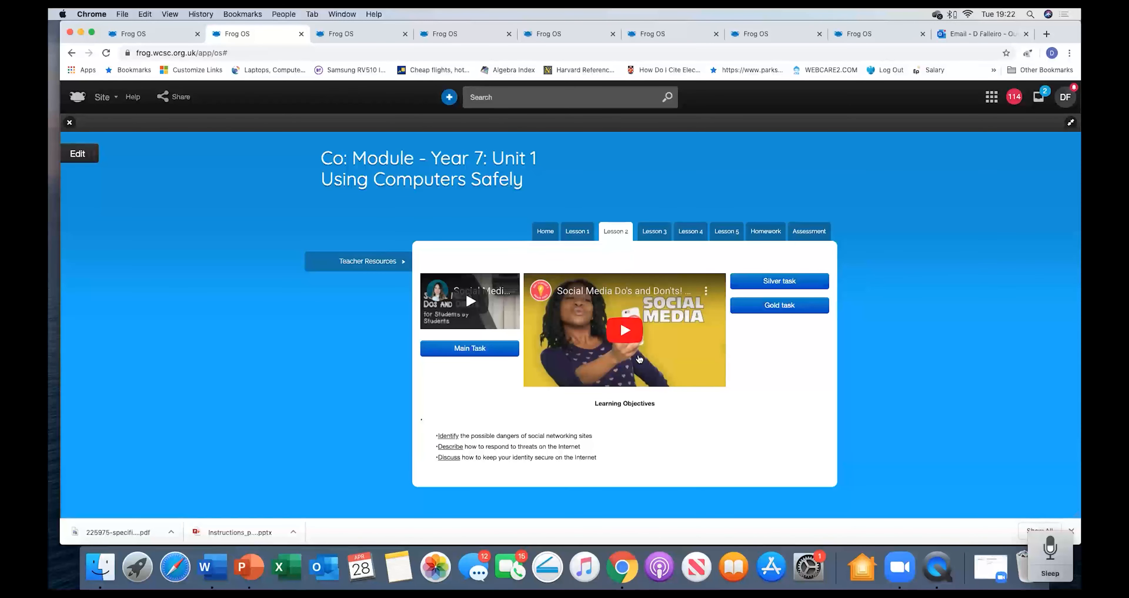
mouse_move(567, 452)
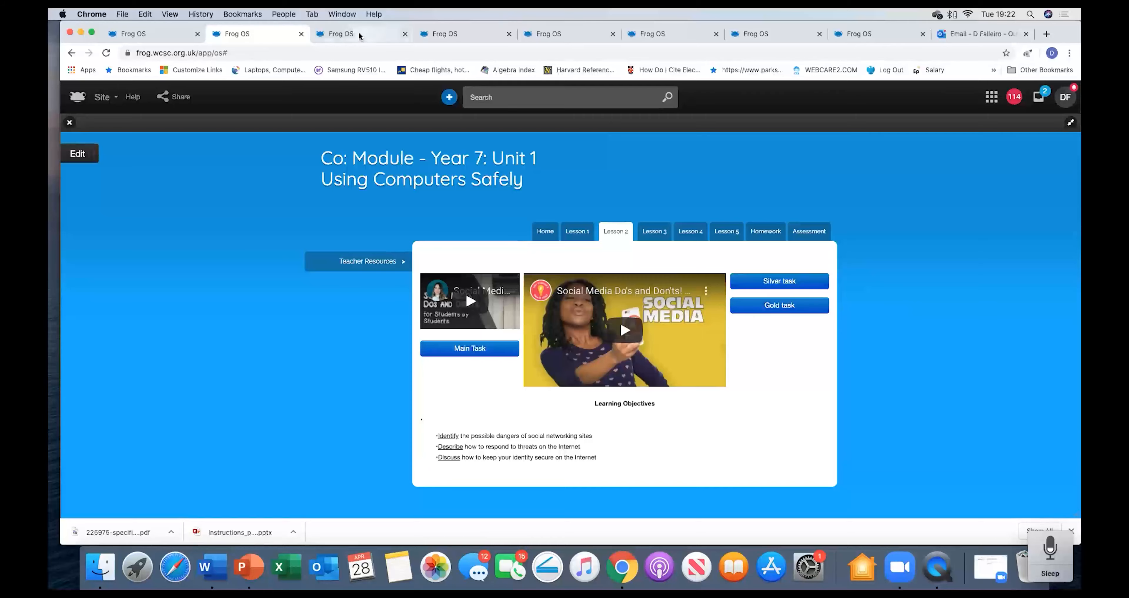
- Browse the Year 9 Lesson 3 Memory page down to the virtual memory and RAM/ROM videos
left_click(337, 33)
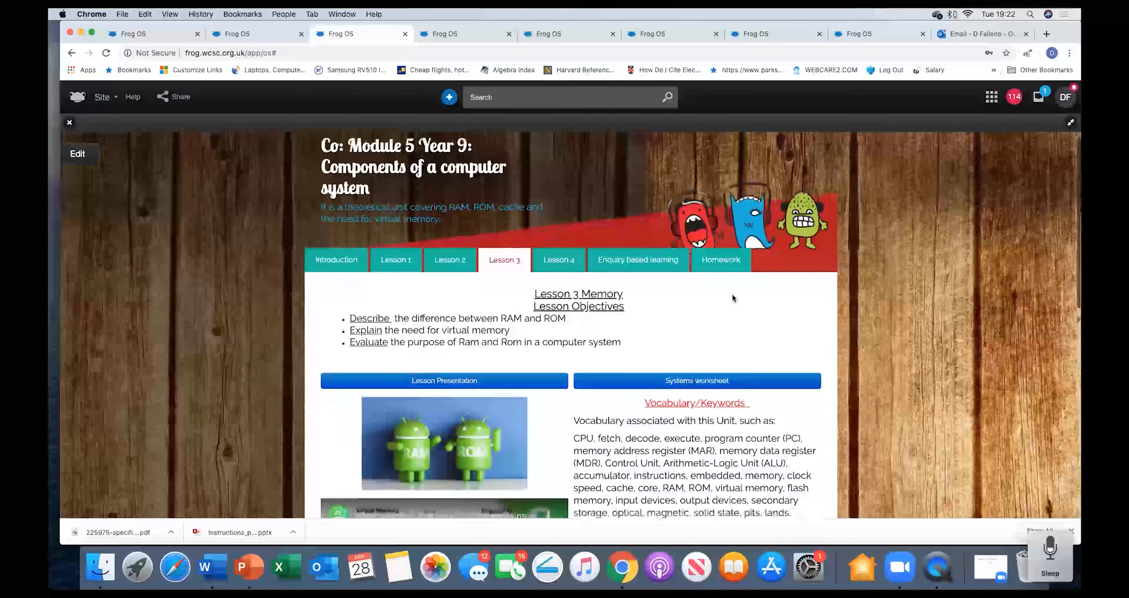
scroll("up", 3)
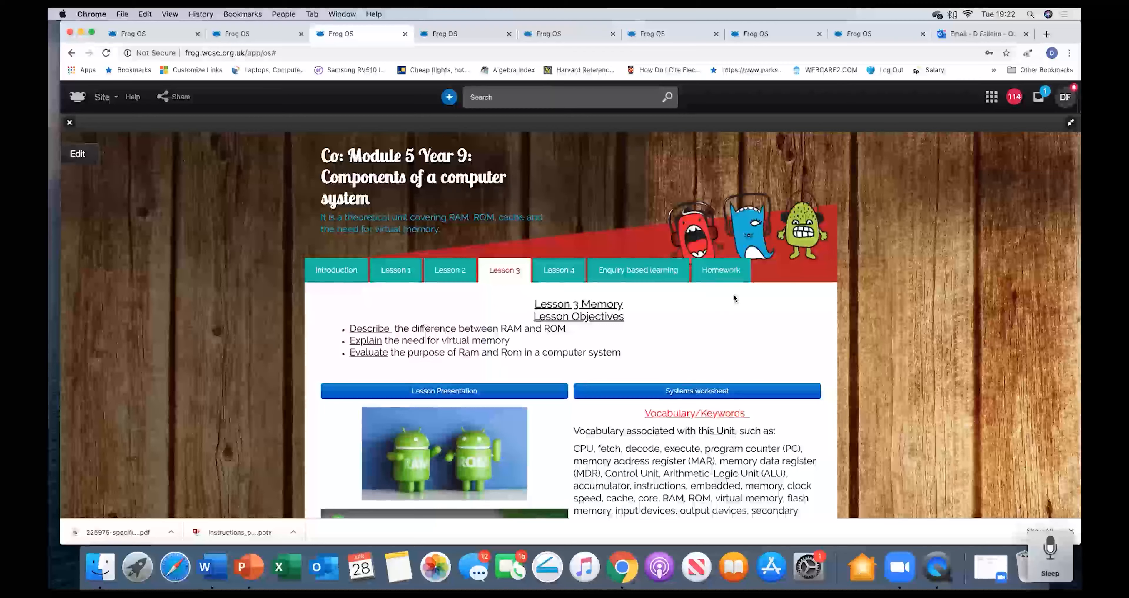
scroll("down", 3)
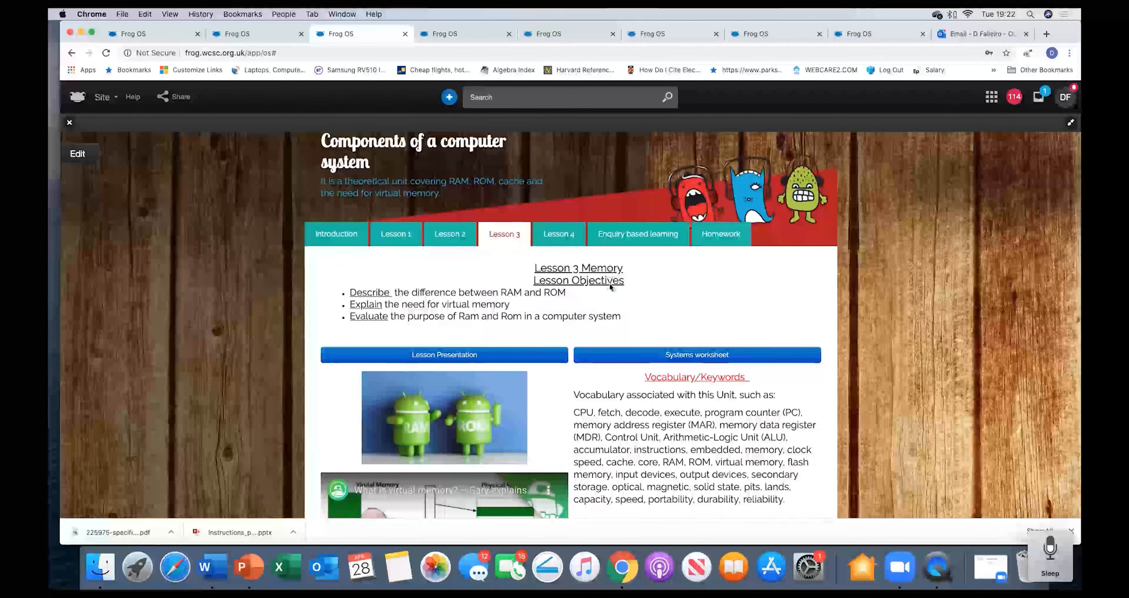
scroll("down", 3)
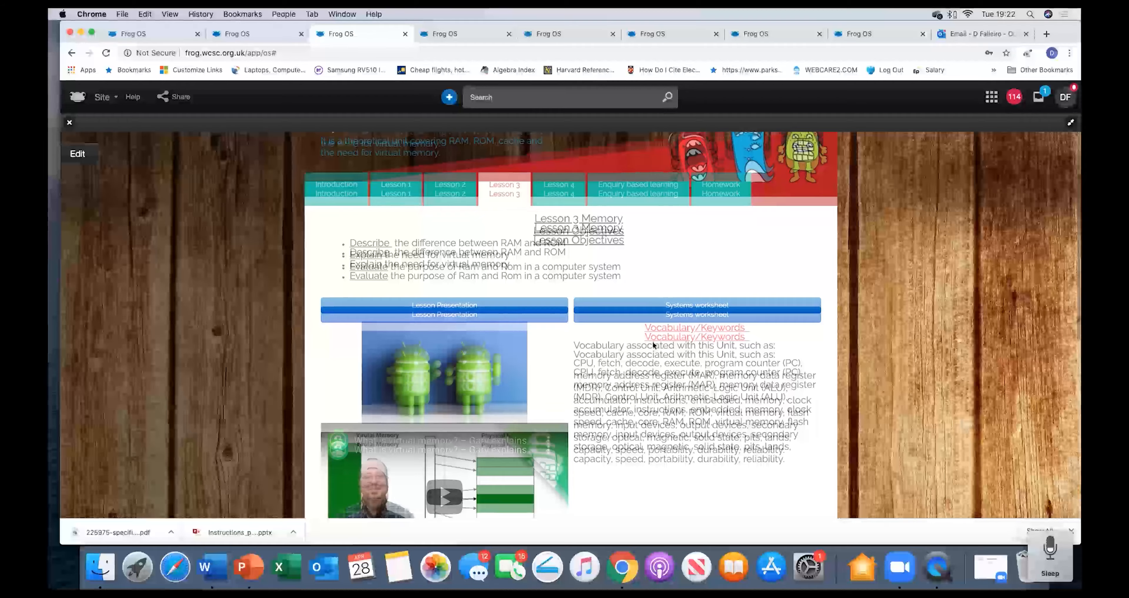
scroll("down", 3)
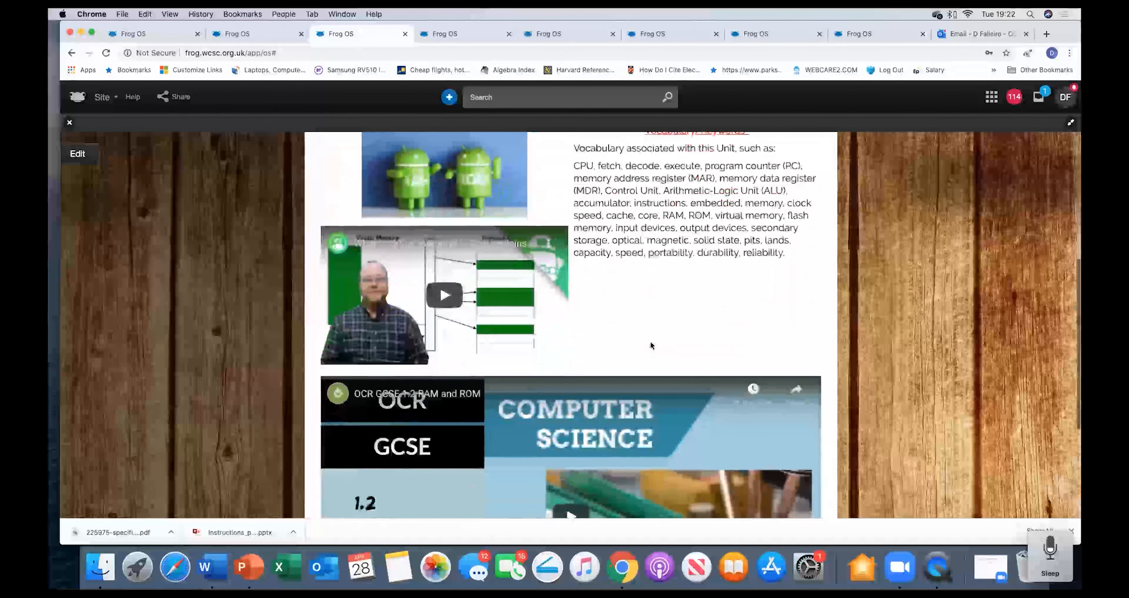
scroll("down", 3)
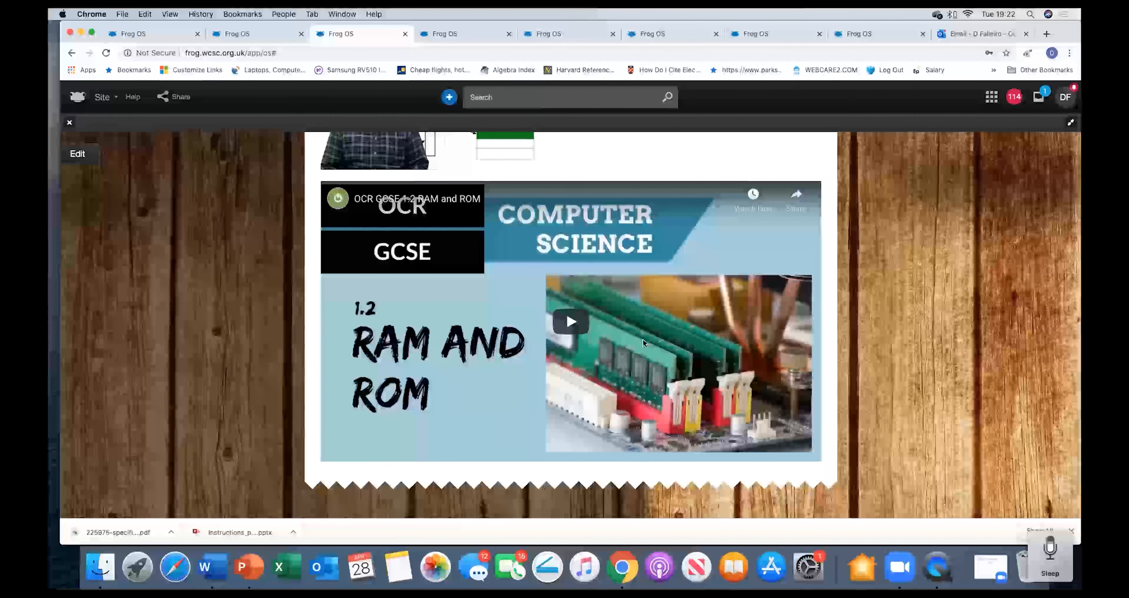
mouse_move(659, 355)
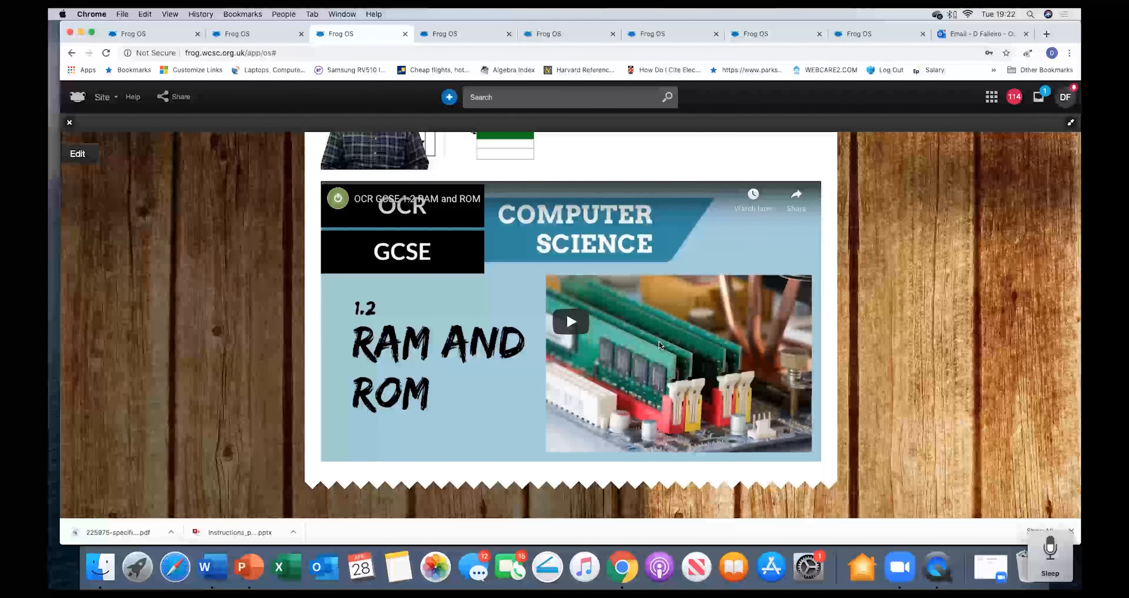
scroll("up", 3)
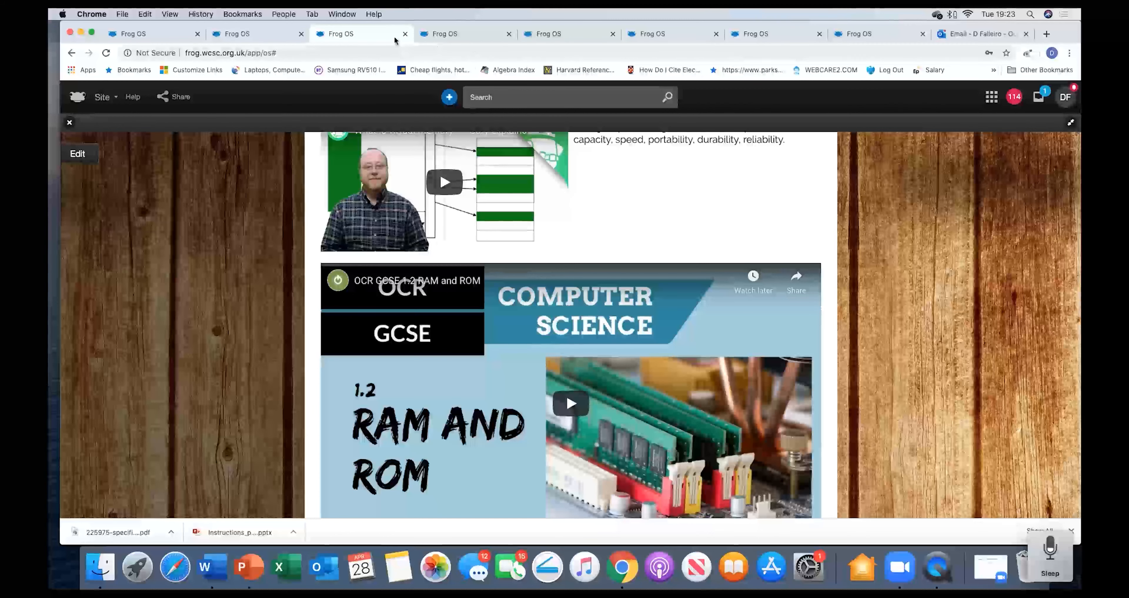
mouse_move(569, 33)
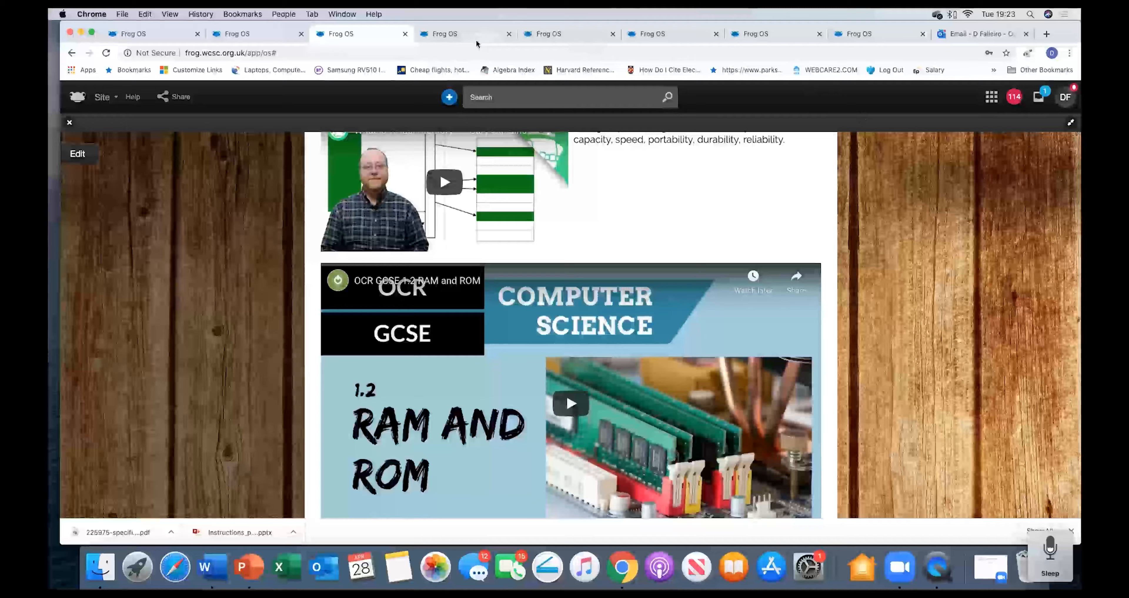
- Look through the KS4 Modules list of units, Python pages and examiner's reports, returning to the top
left_click(465, 33)
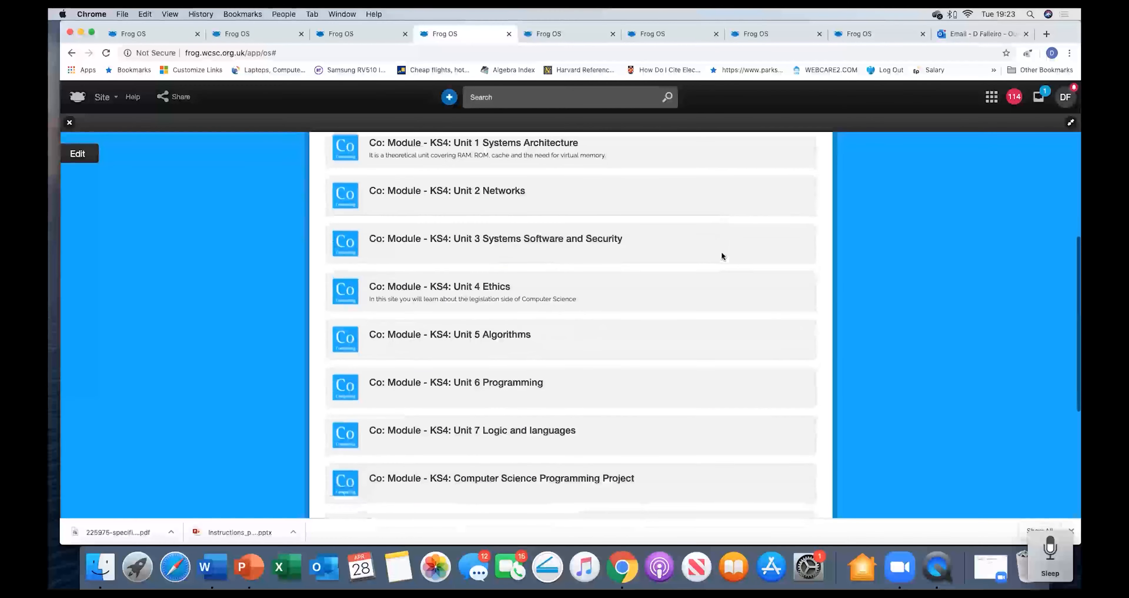
scroll("down", 3)
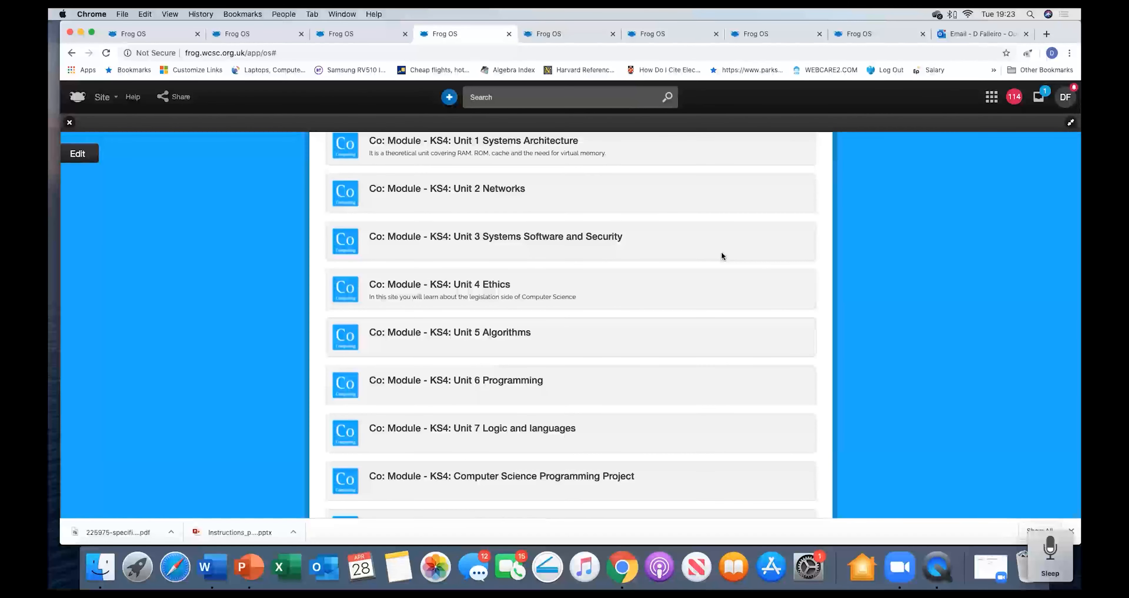
scroll("down", 3)
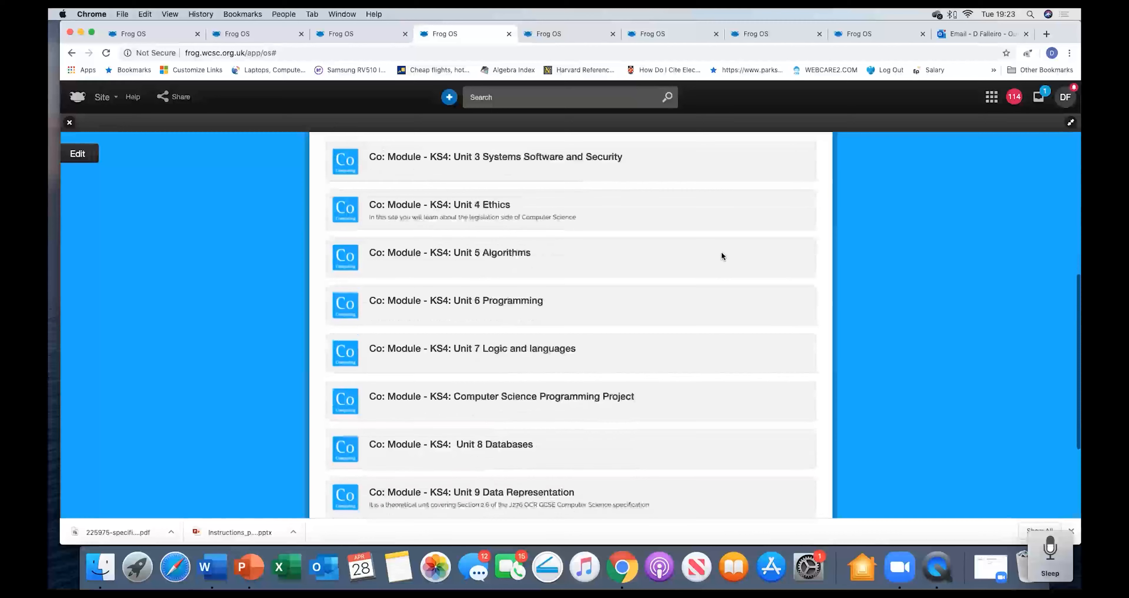
mouse_move(643, 399)
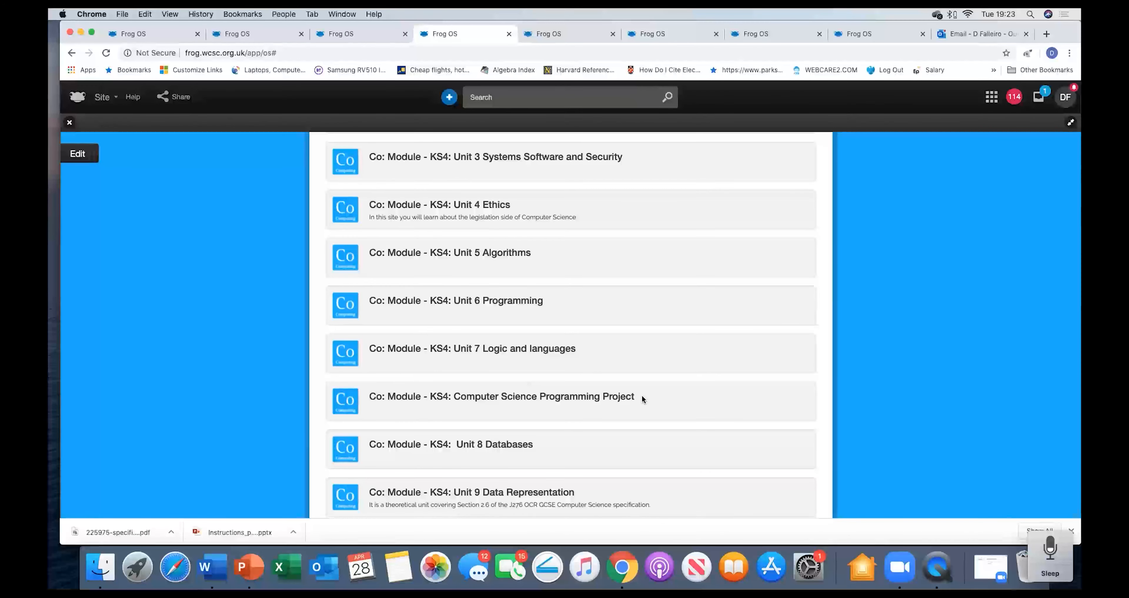
mouse_move(585, 450)
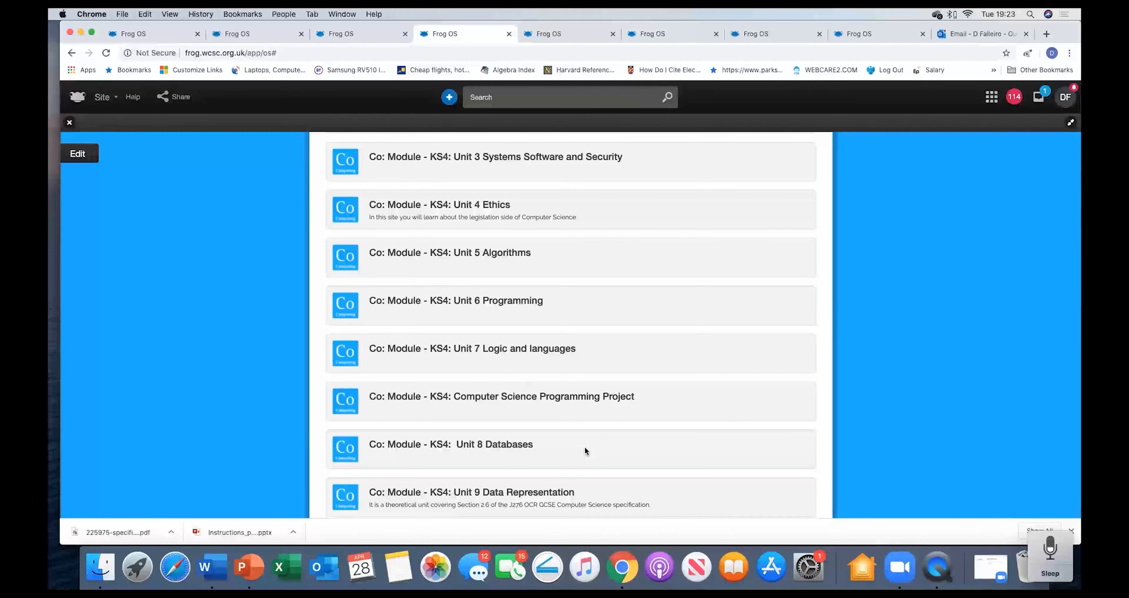
mouse_move(576, 508)
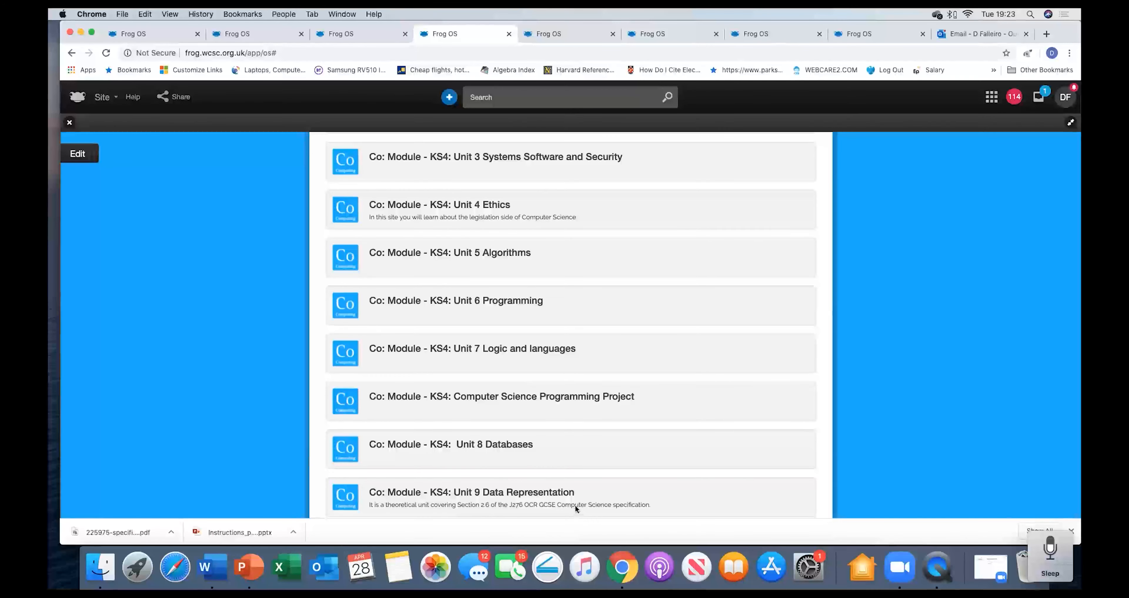
scroll("down", 3)
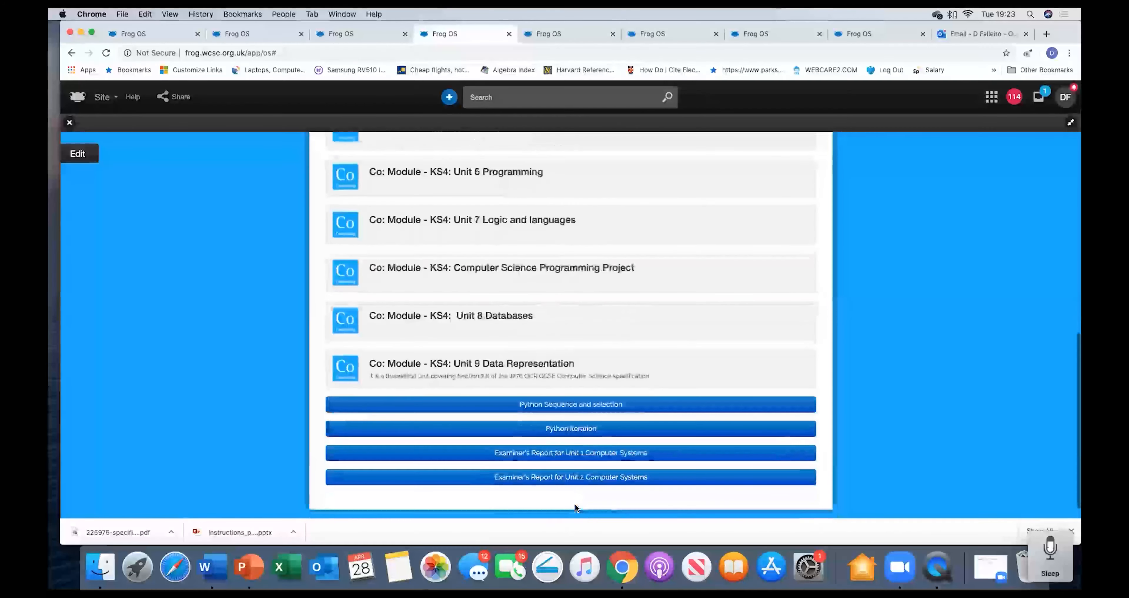
scroll("up", 3)
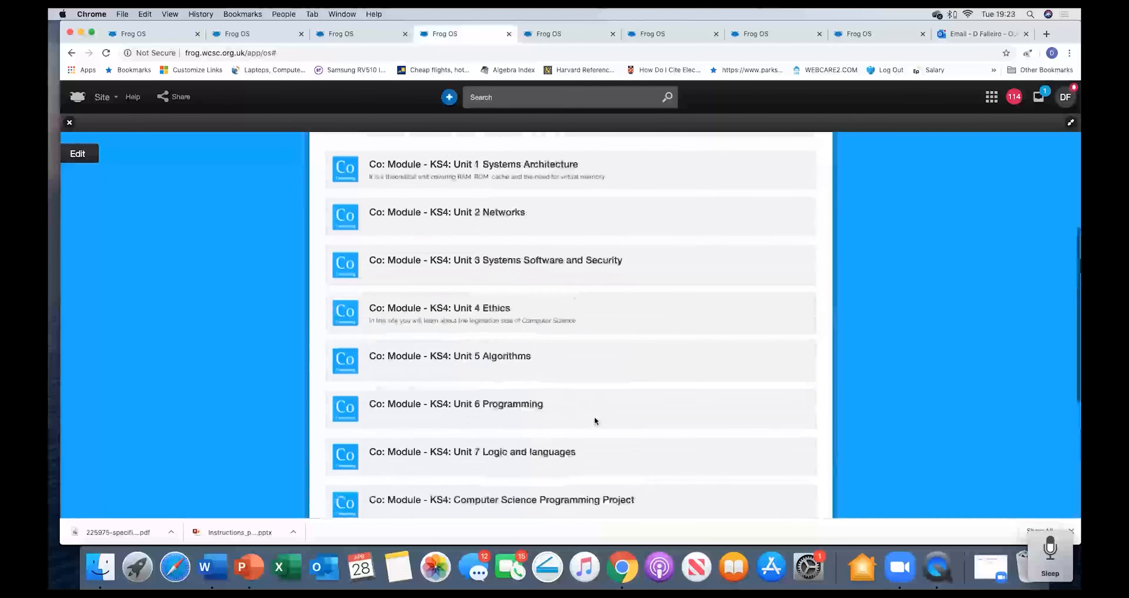
scroll("up", 3)
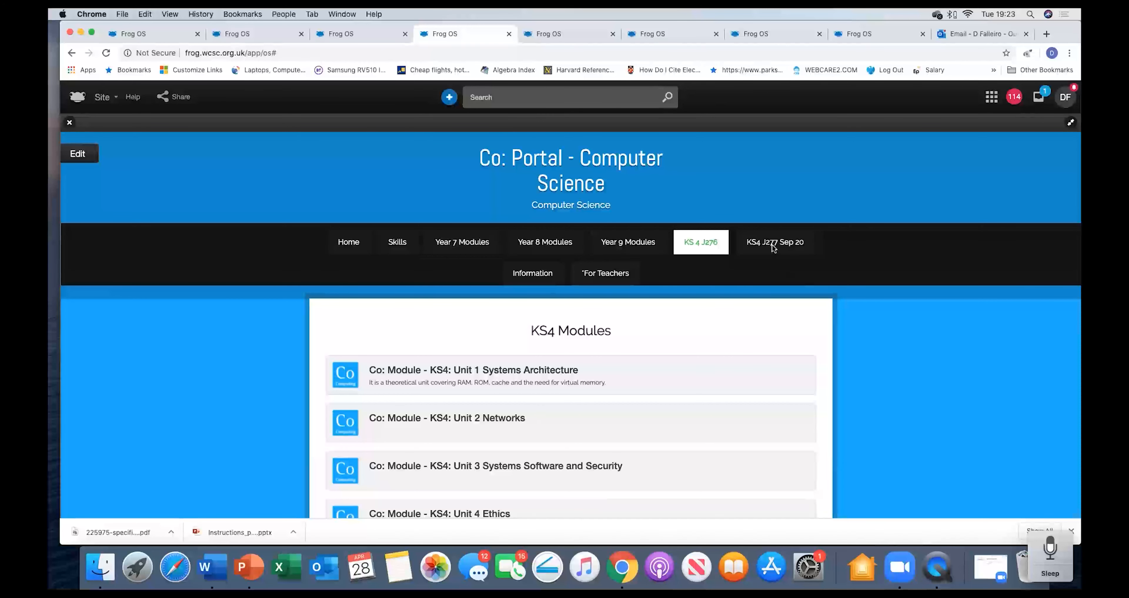
- Open the KS4 J277 Sep 20 unit and view its Introduction and Lesson 1 pages
left_click(773, 241)
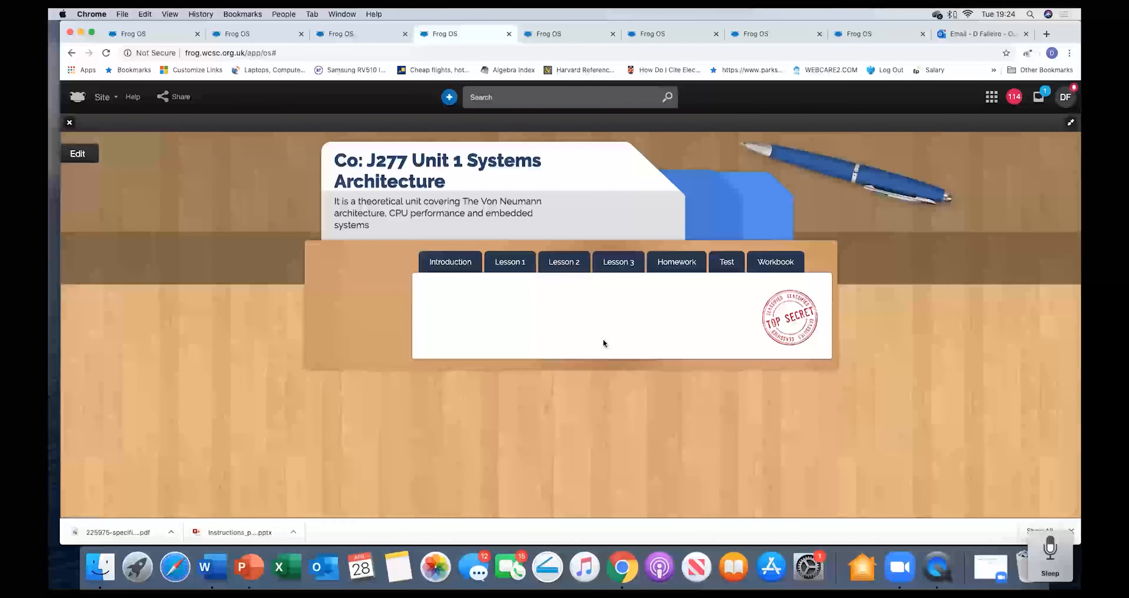
left_click(450, 261)
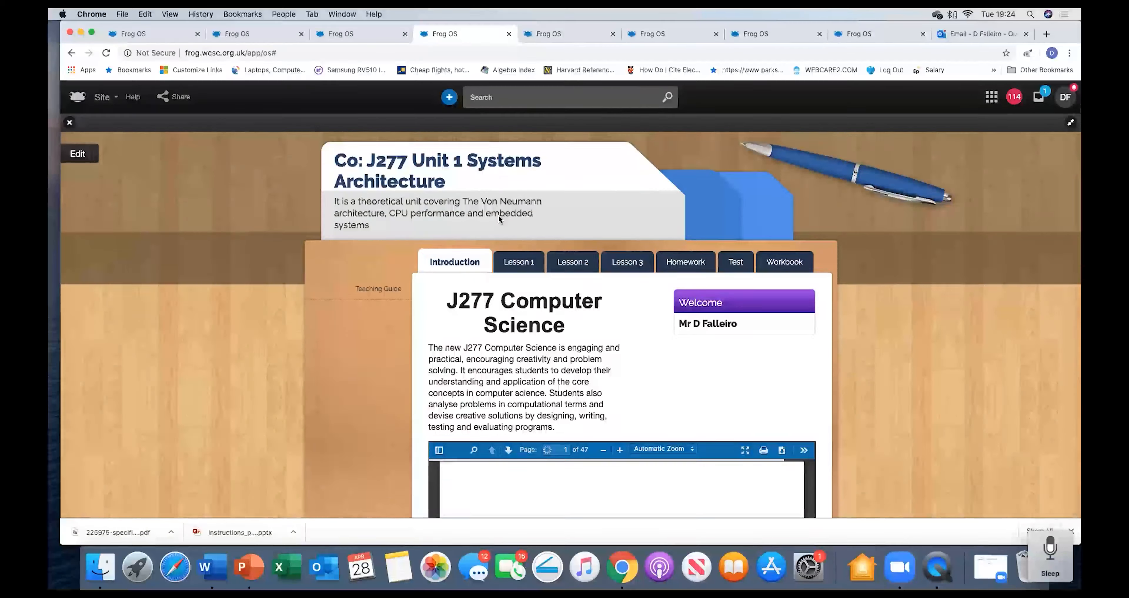
scroll("down", 3)
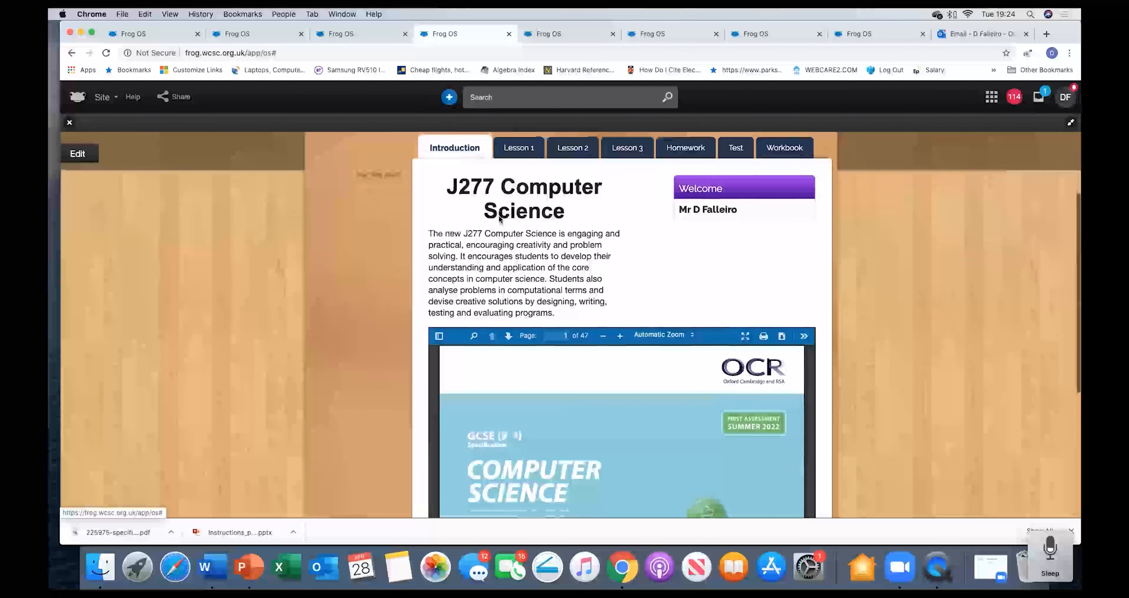
scroll("down", 3)
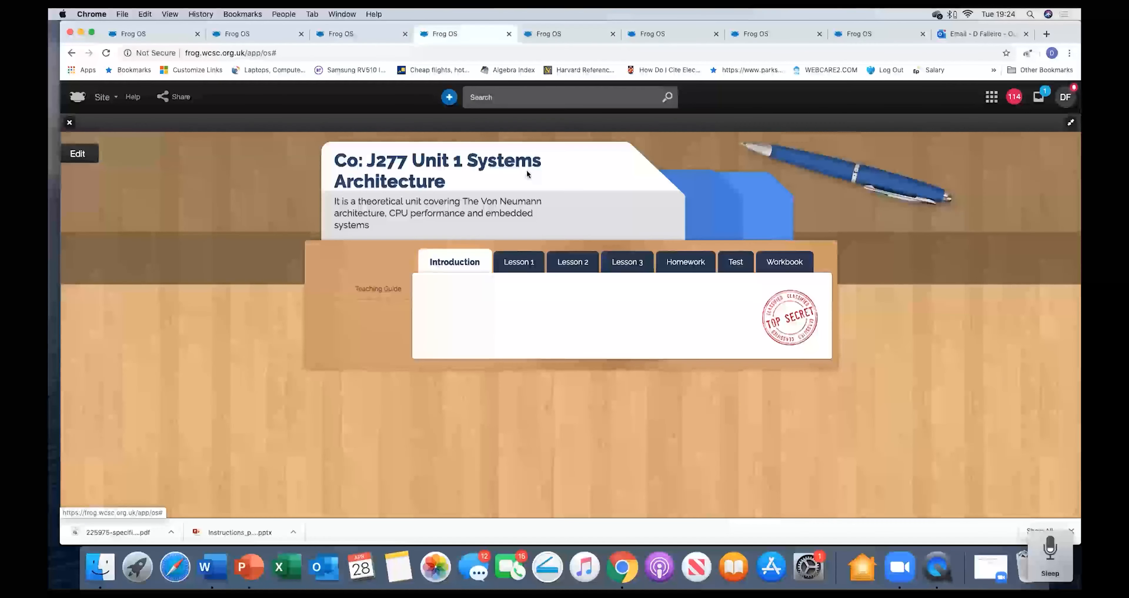
left_click(519, 261)
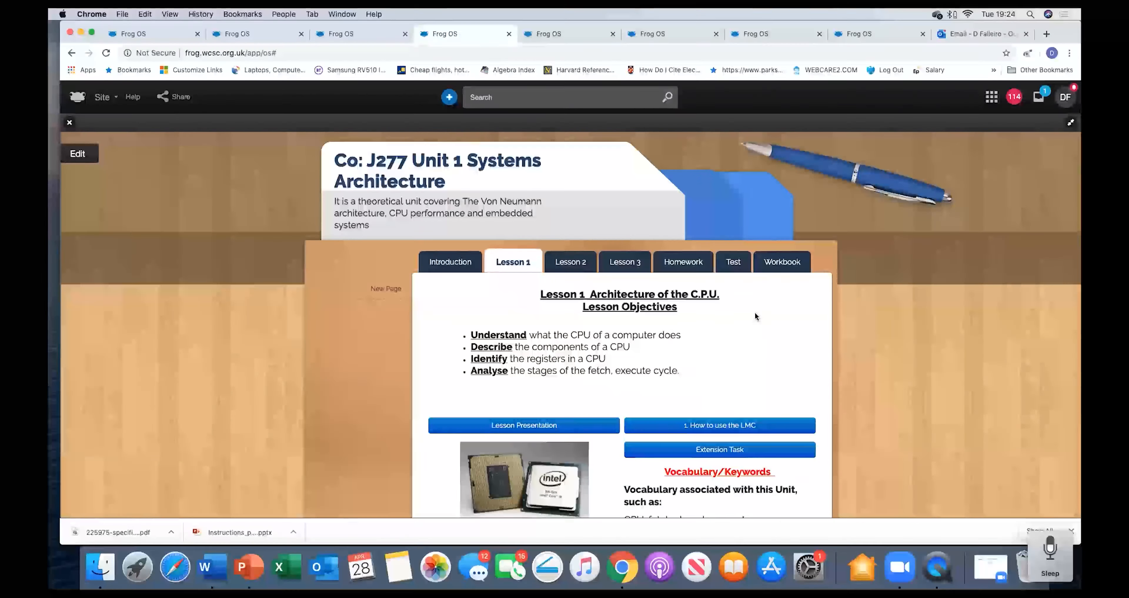
scroll("down", 3)
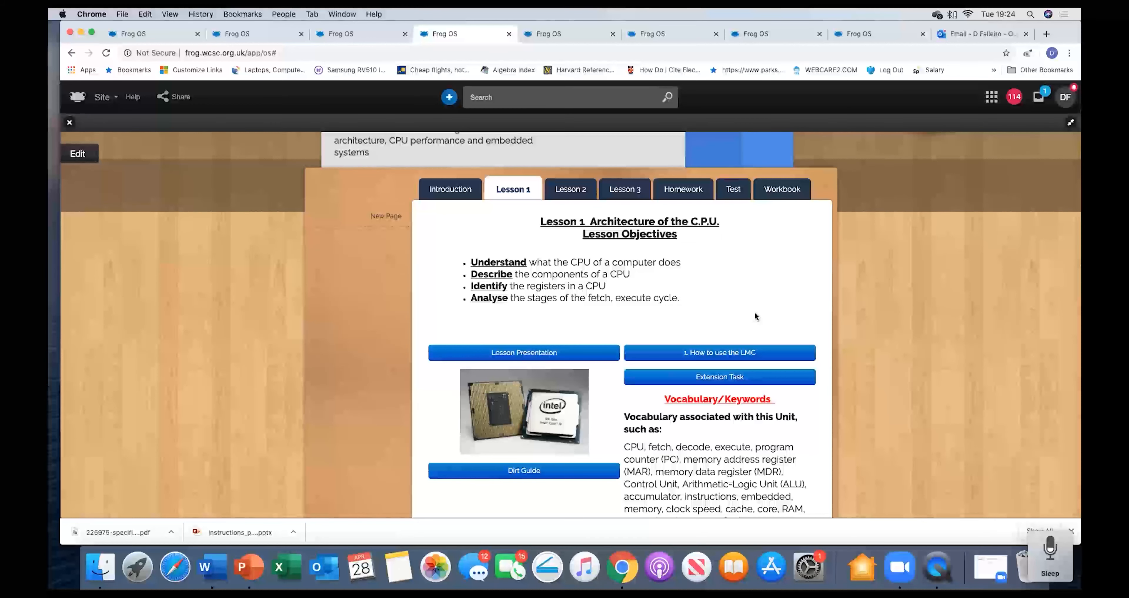
mouse_move(670, 304)
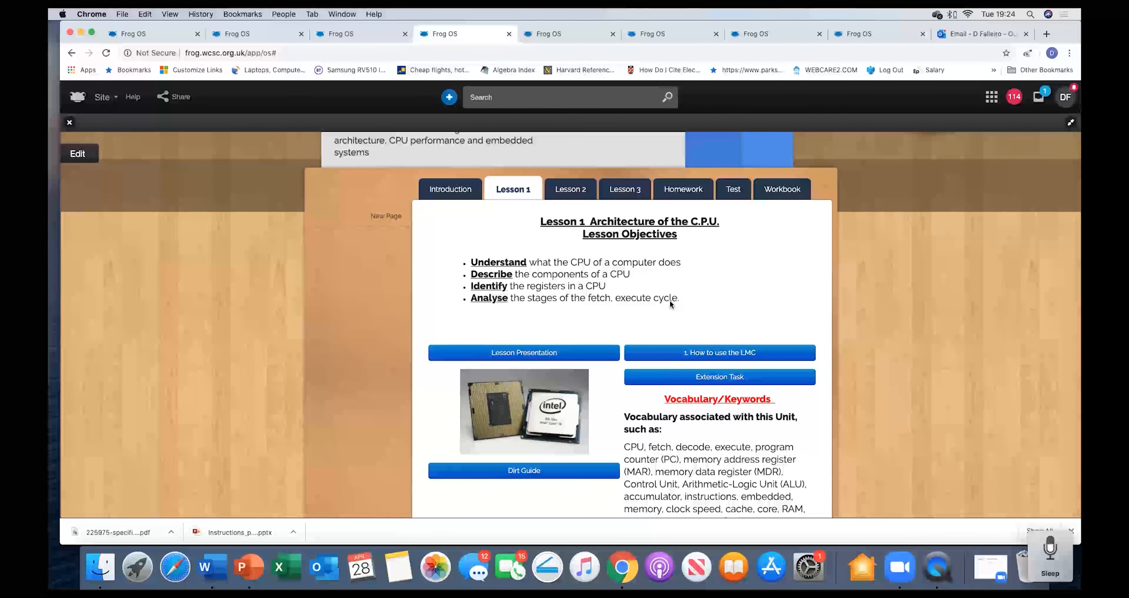
mouse_move(625, 188)
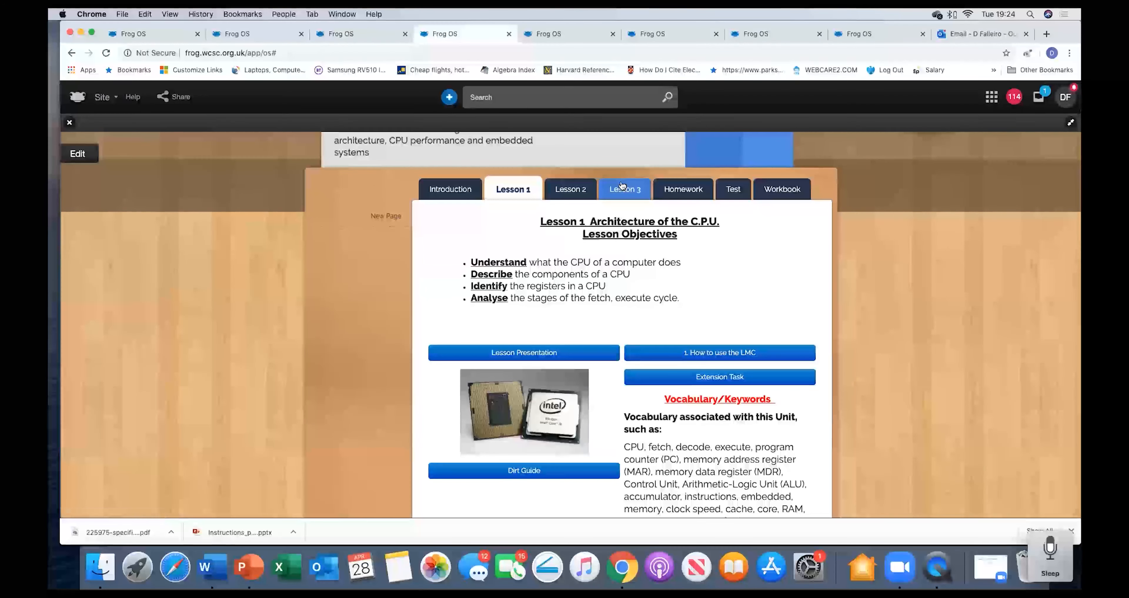
- View the unit's Lesson 2, Lesson 3, Homework, Test and Workbook pages, ending back on Introduction
left_click(567, 189)
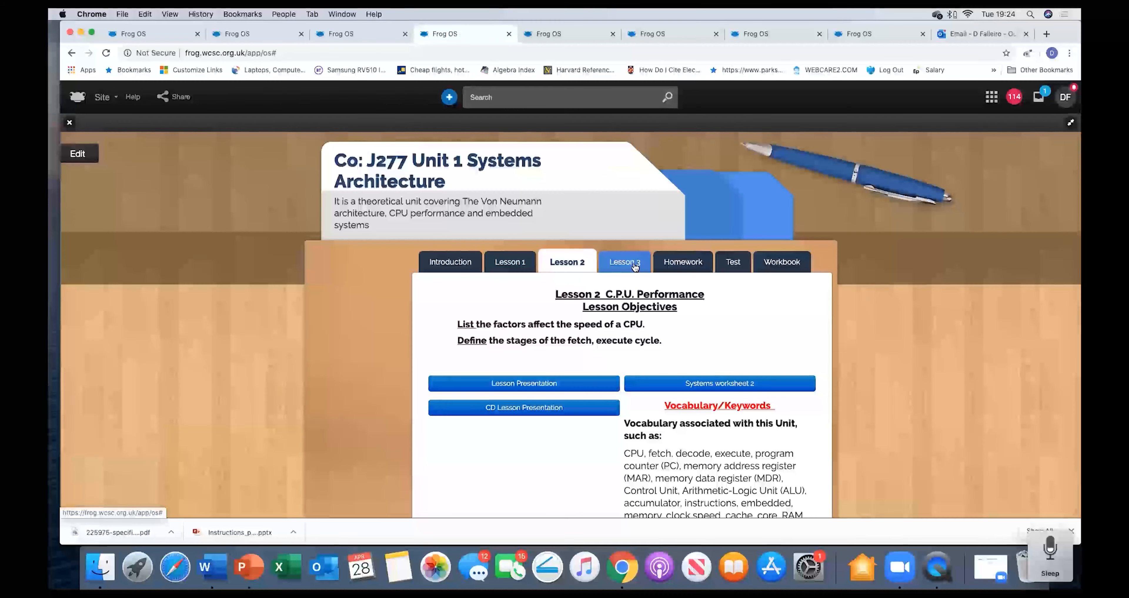
left_click(622, 261)
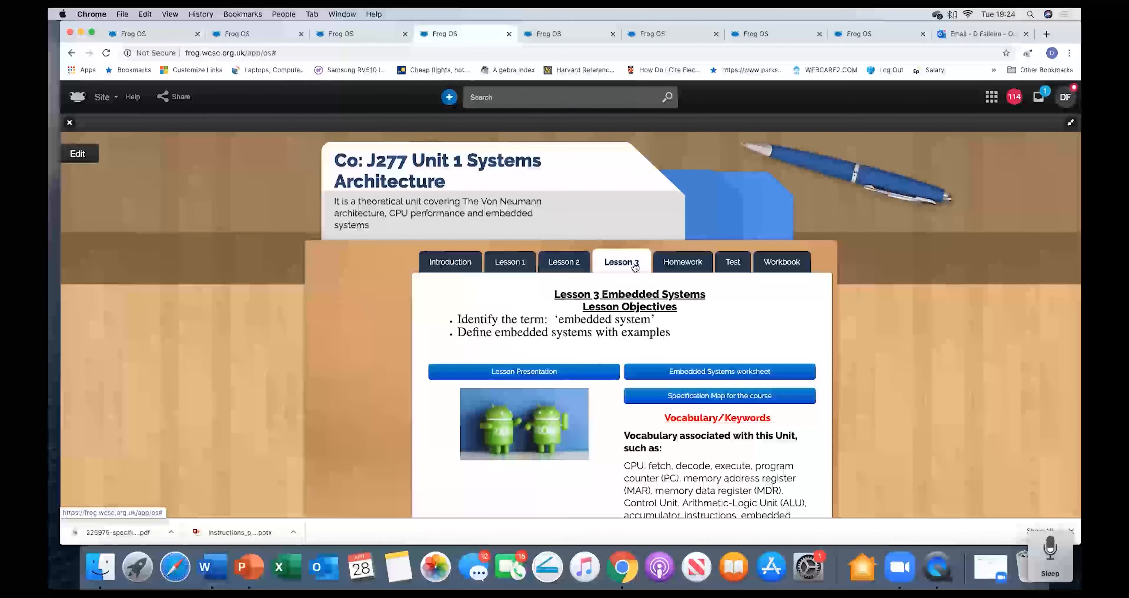
mouse_move(682, 261)
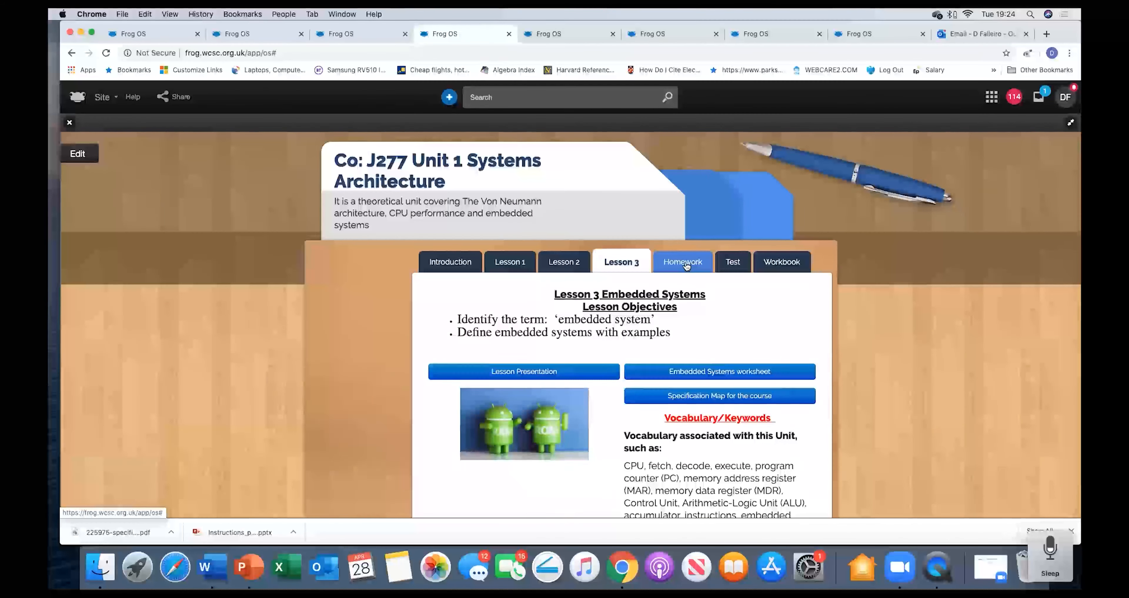
left_click(682, 262)
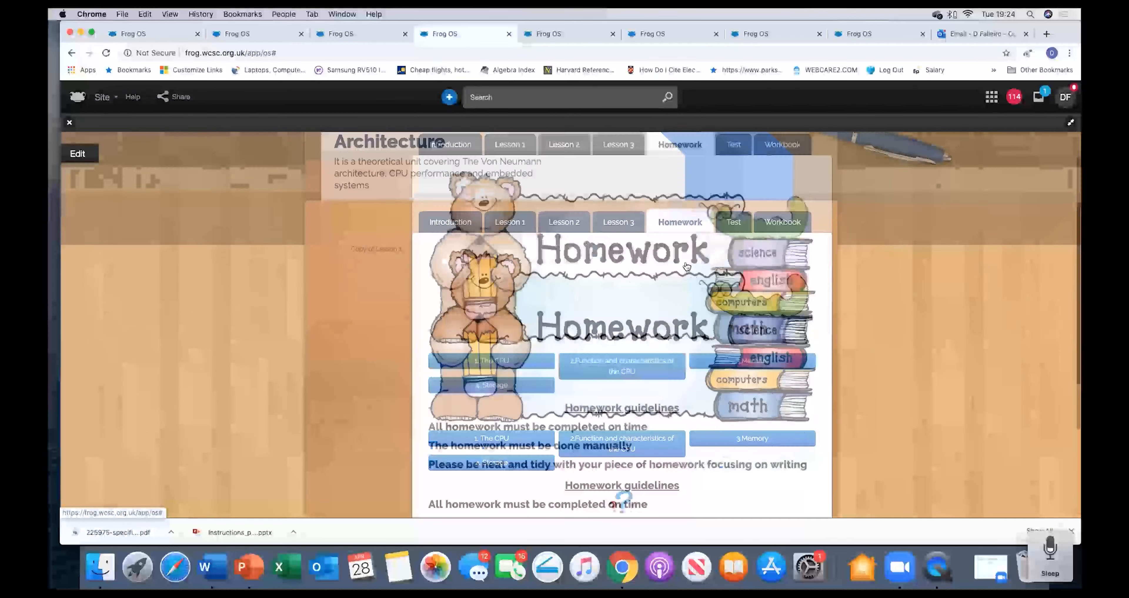
scroll("down", 3)
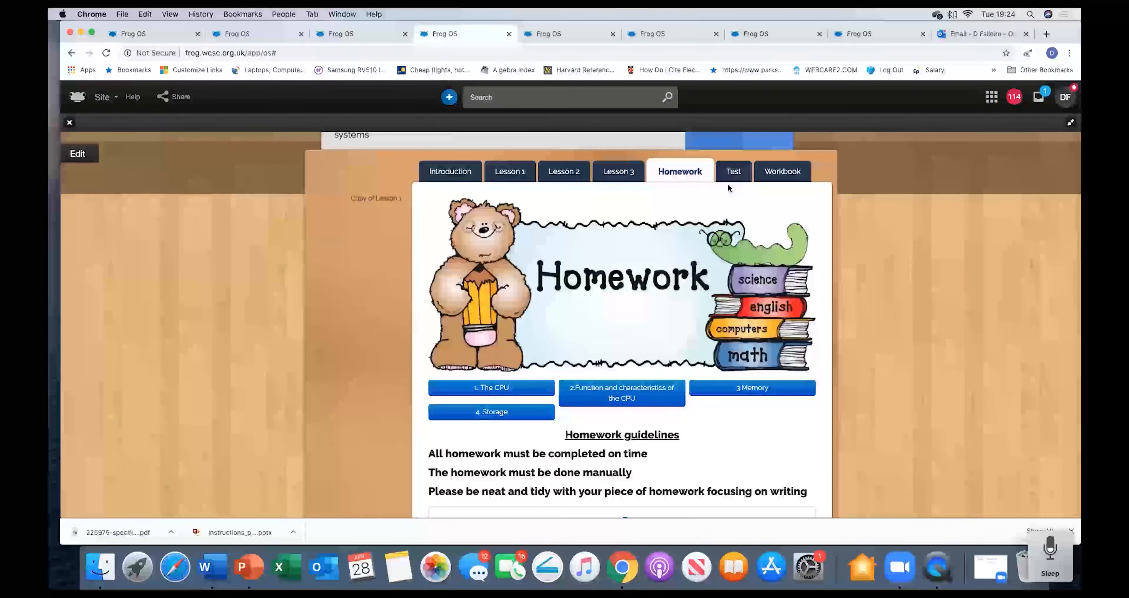
left_click(733, 171)
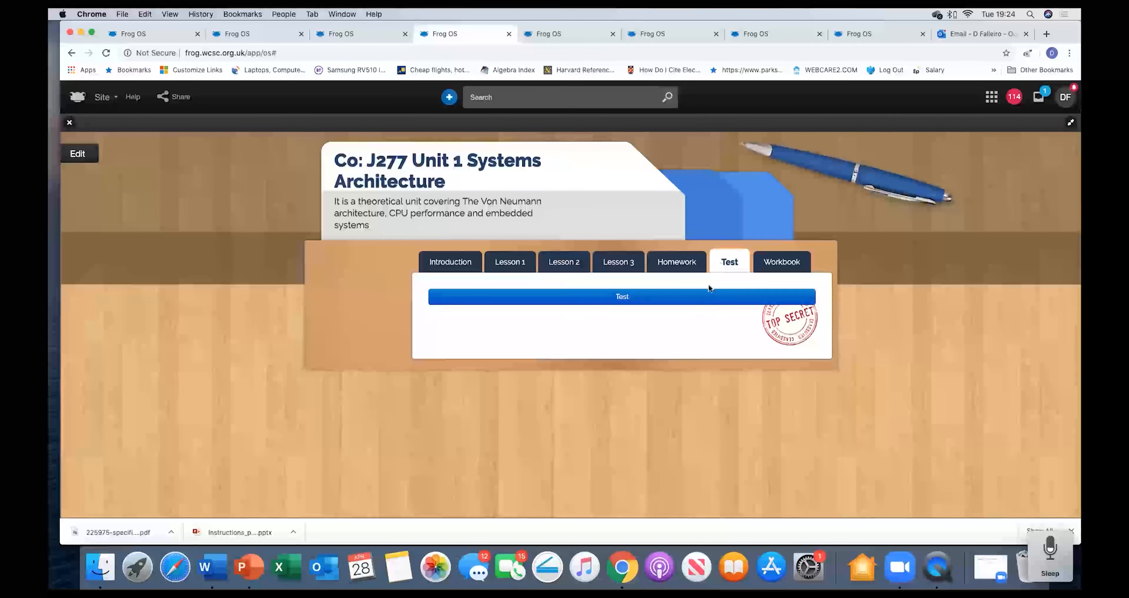
mouse_move(692, 311)
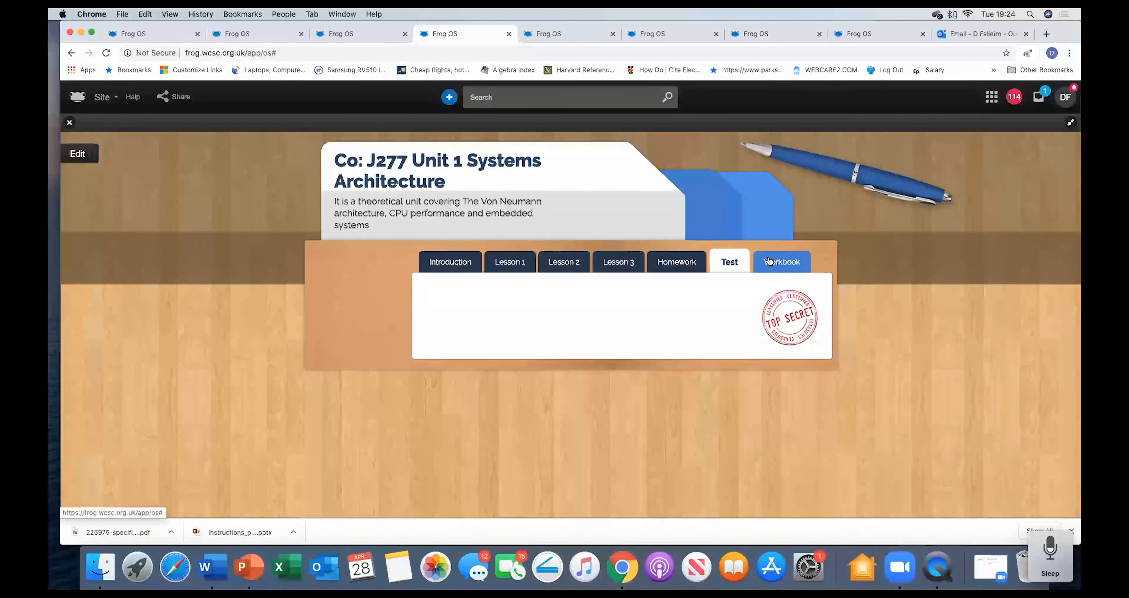
left_click(782, 261)
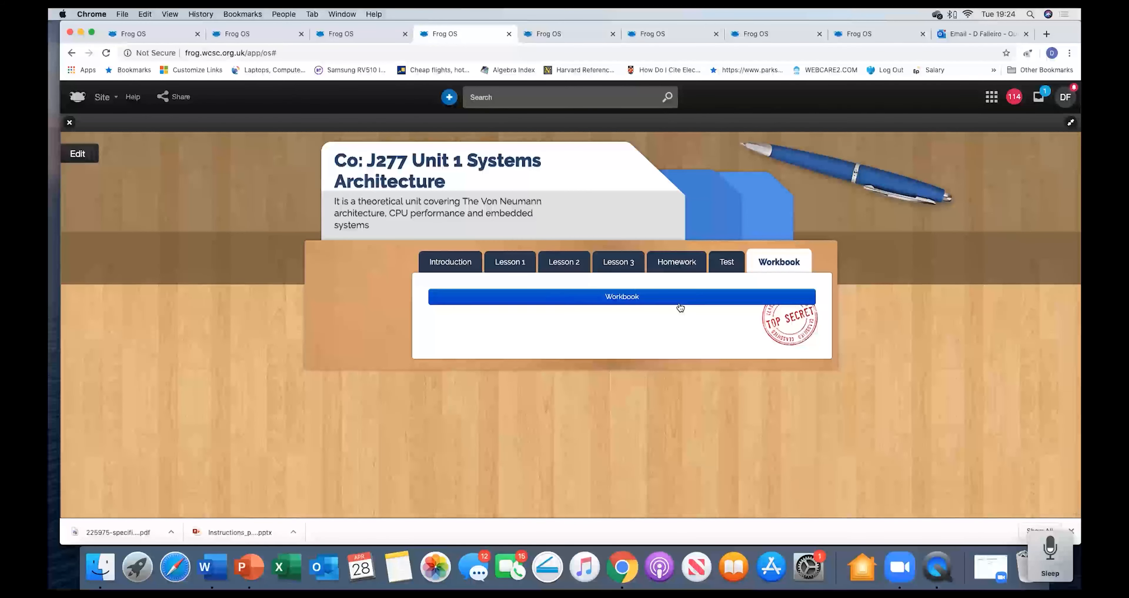
left_click(454, 261)
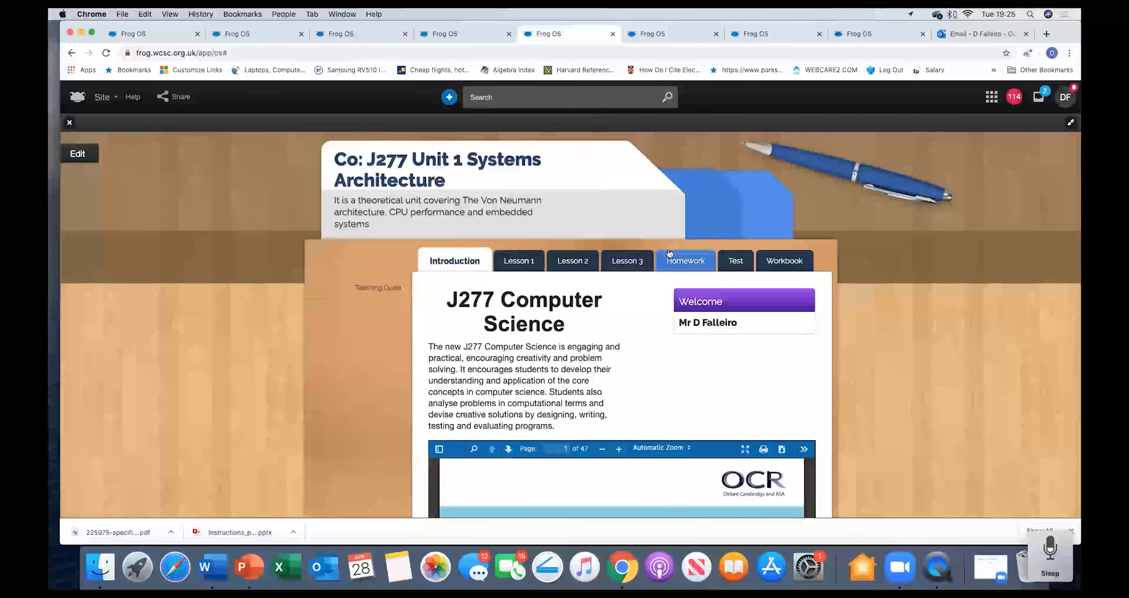
- Look down through the FrogDrive My Quizzes list
scroll("down", 3)
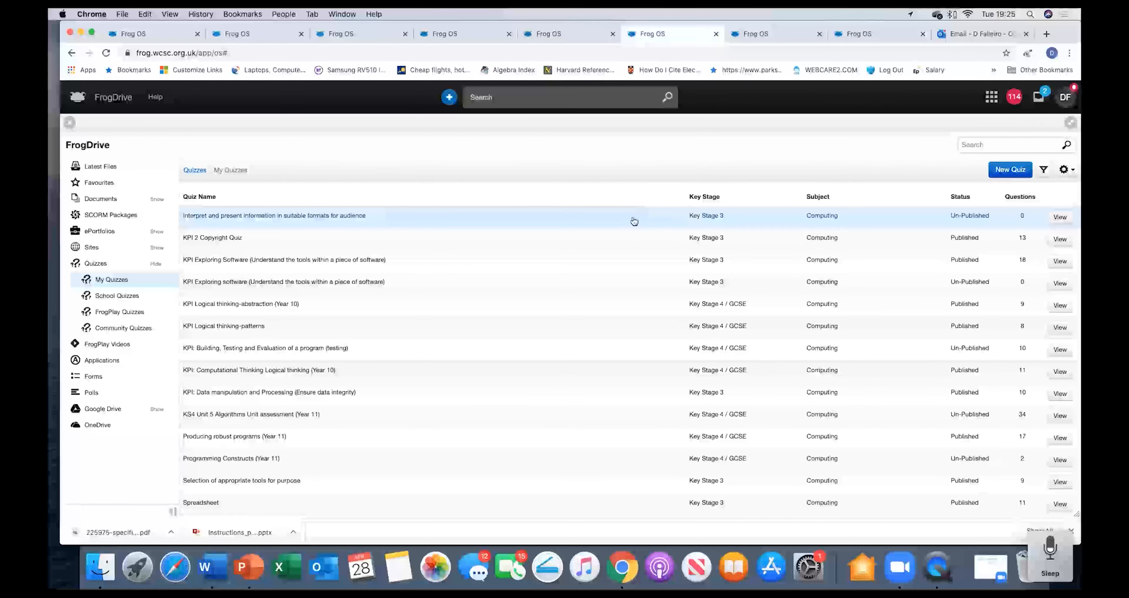
mouse_move(634, 221)
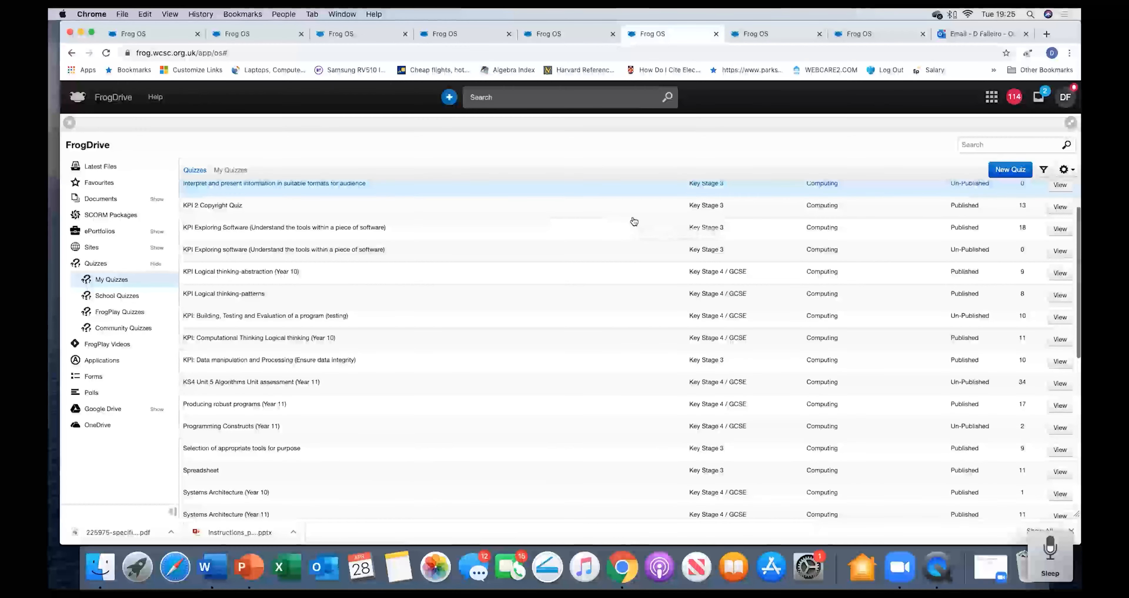
scroll("down", 3)
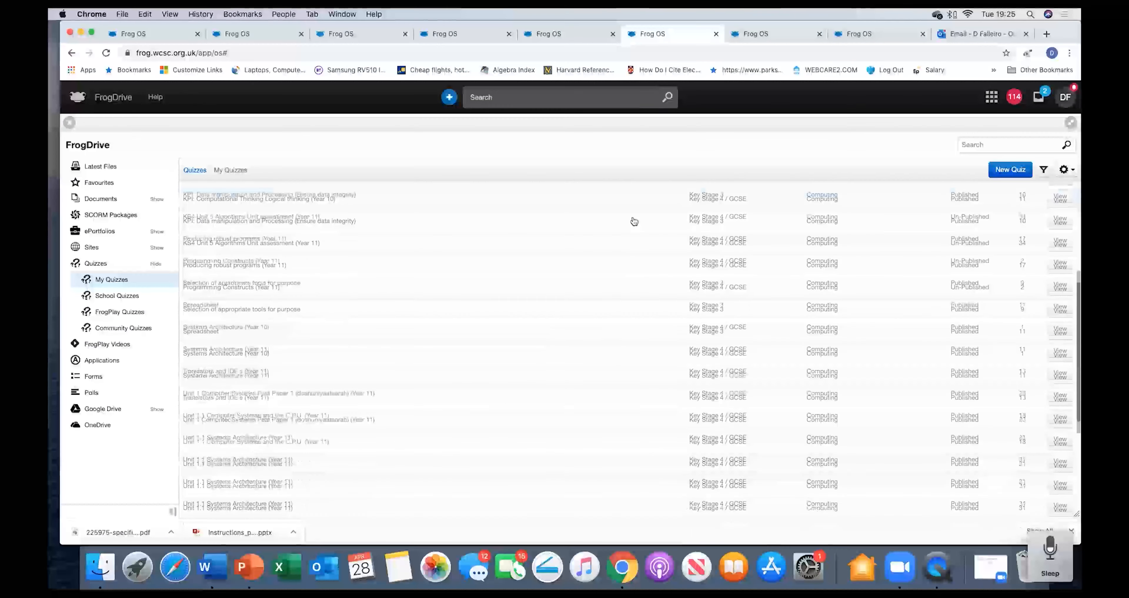
scroll("down", 3)
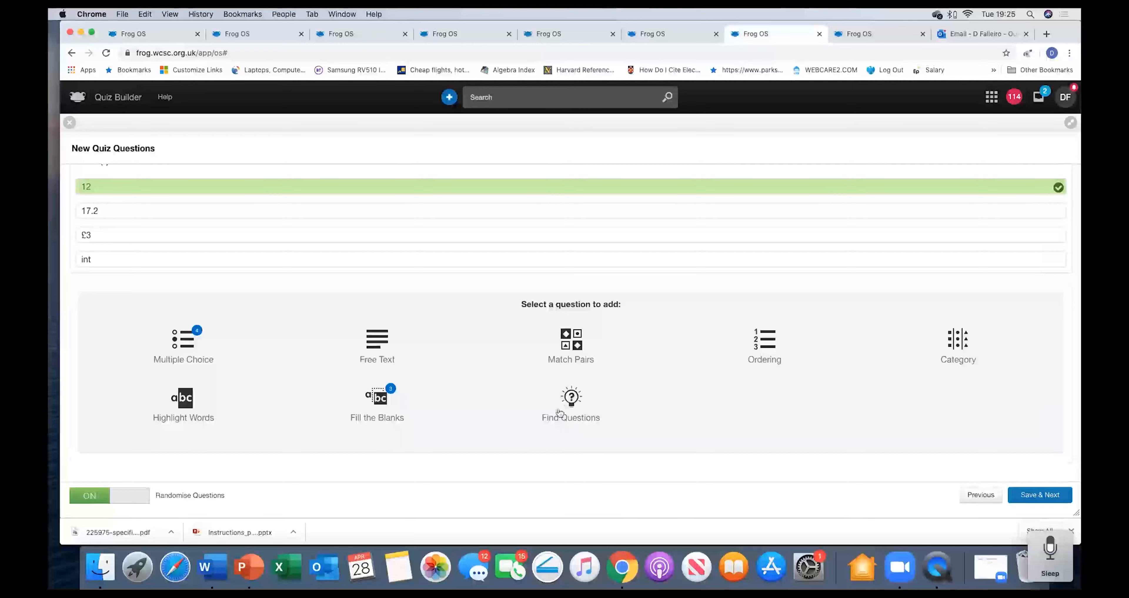
mouse_move(582, 433)
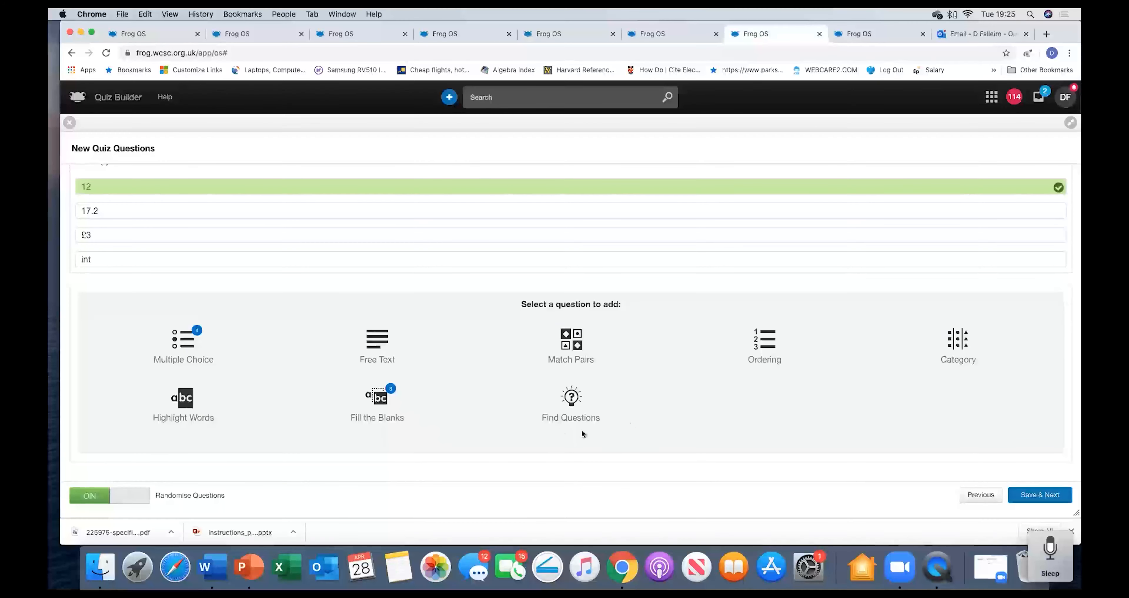
mouse_move(570, 403)
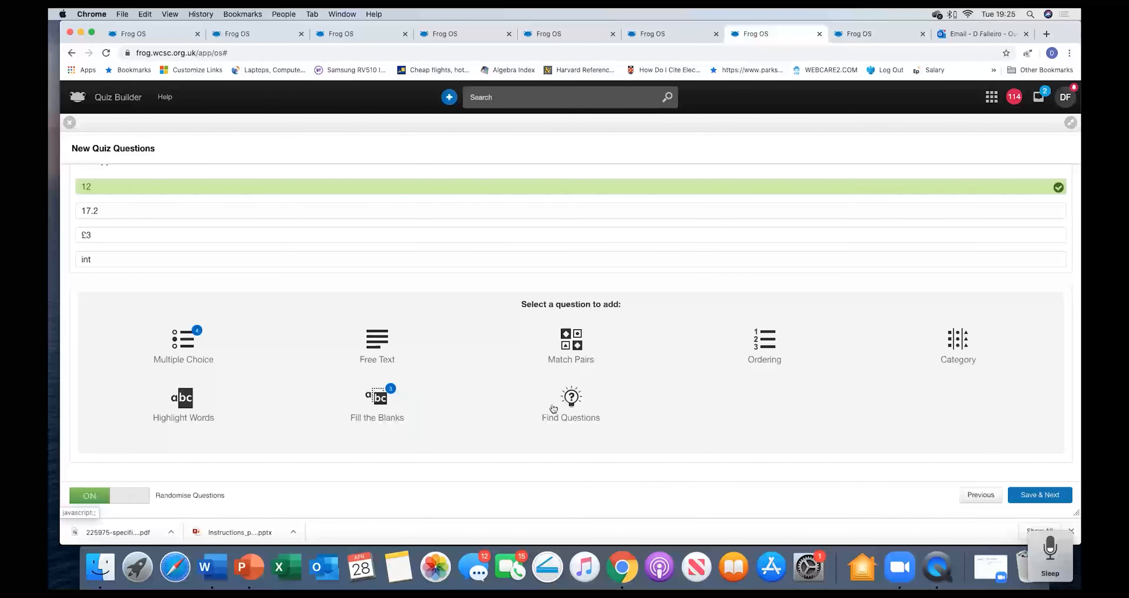
mouse_move(558, 405)
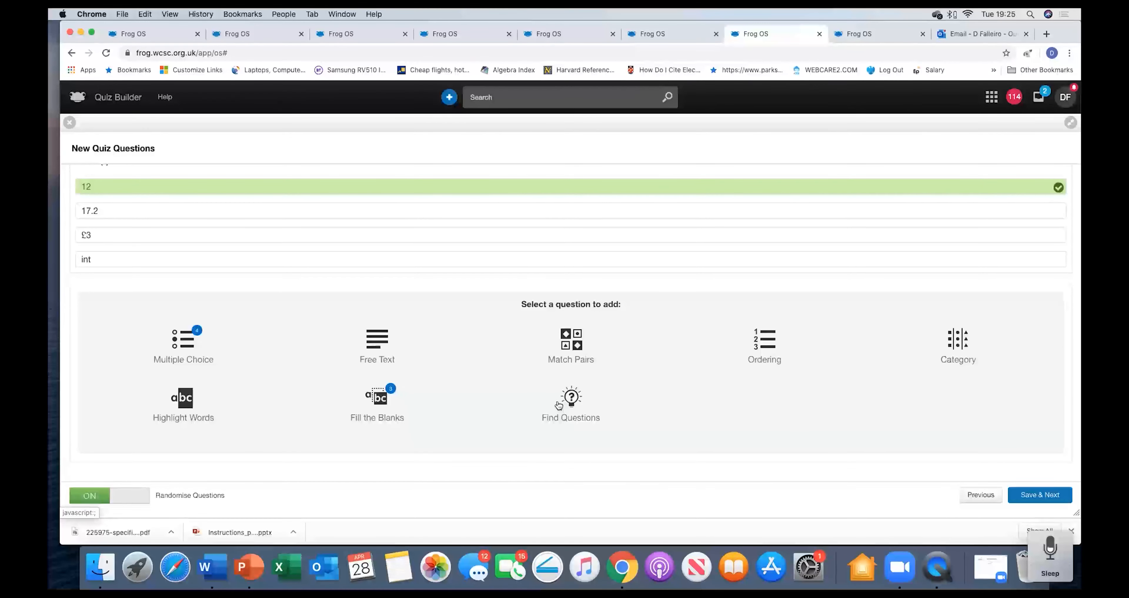
left_click(570, 403)
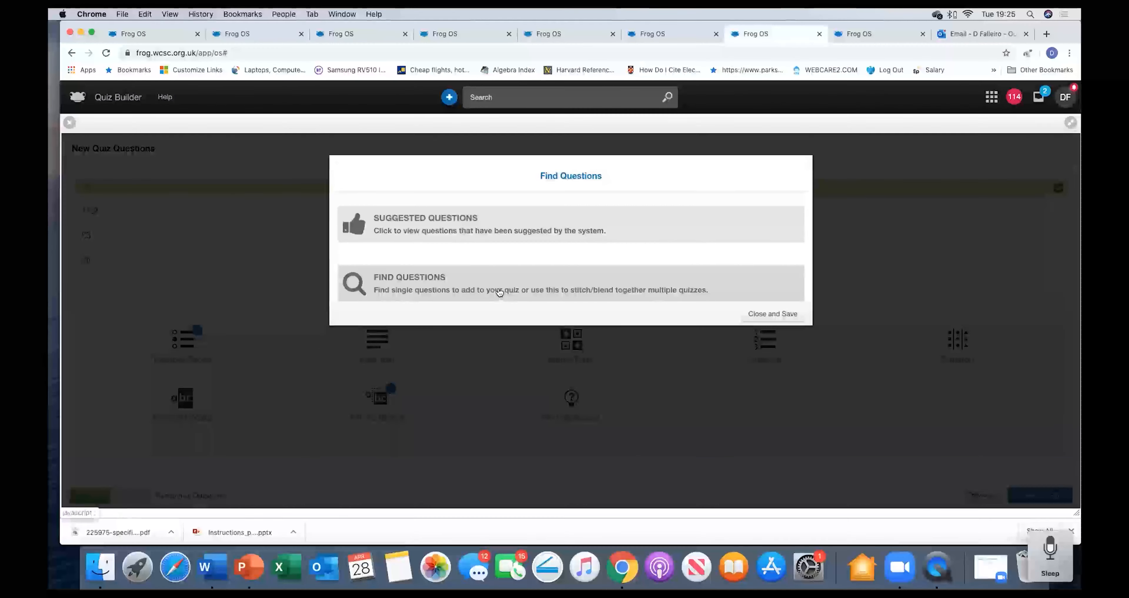
left_click(504, 283)
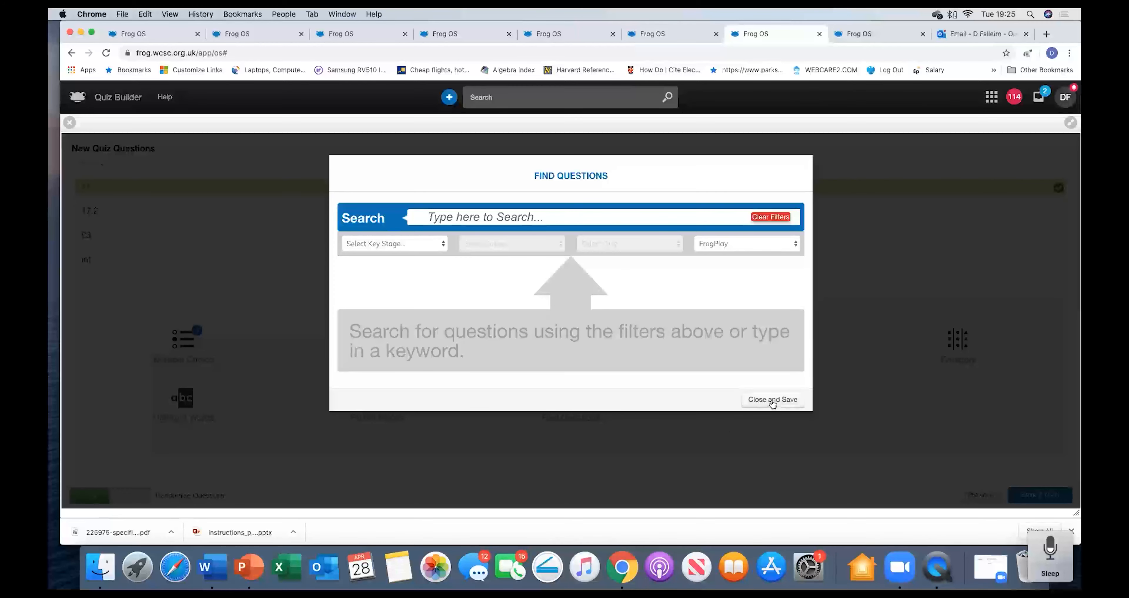
left_click(773, 400)
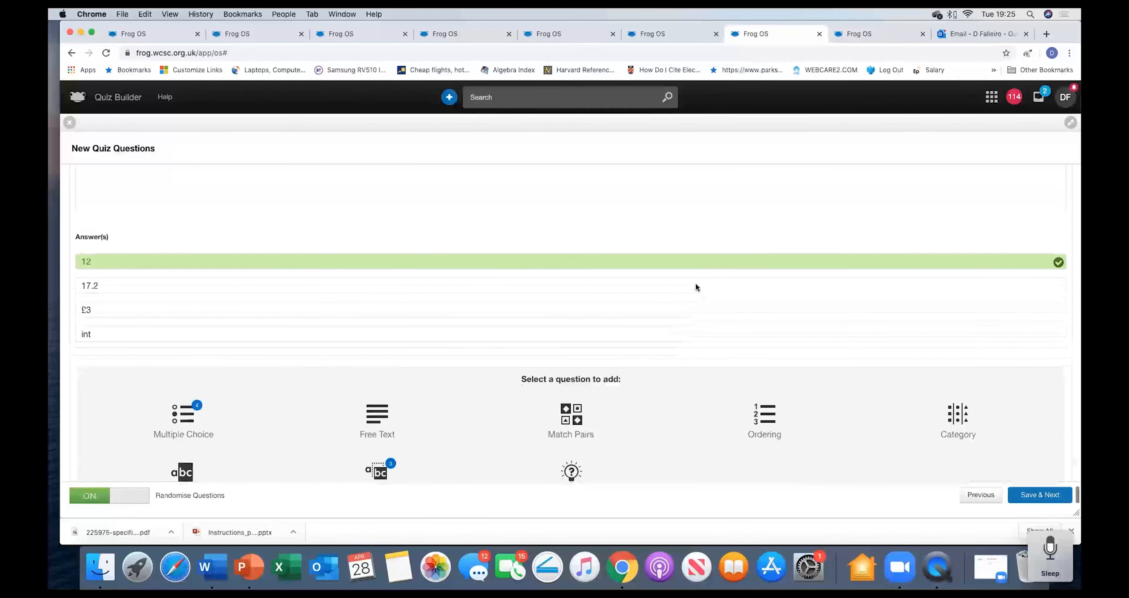
scroll("down", 3)
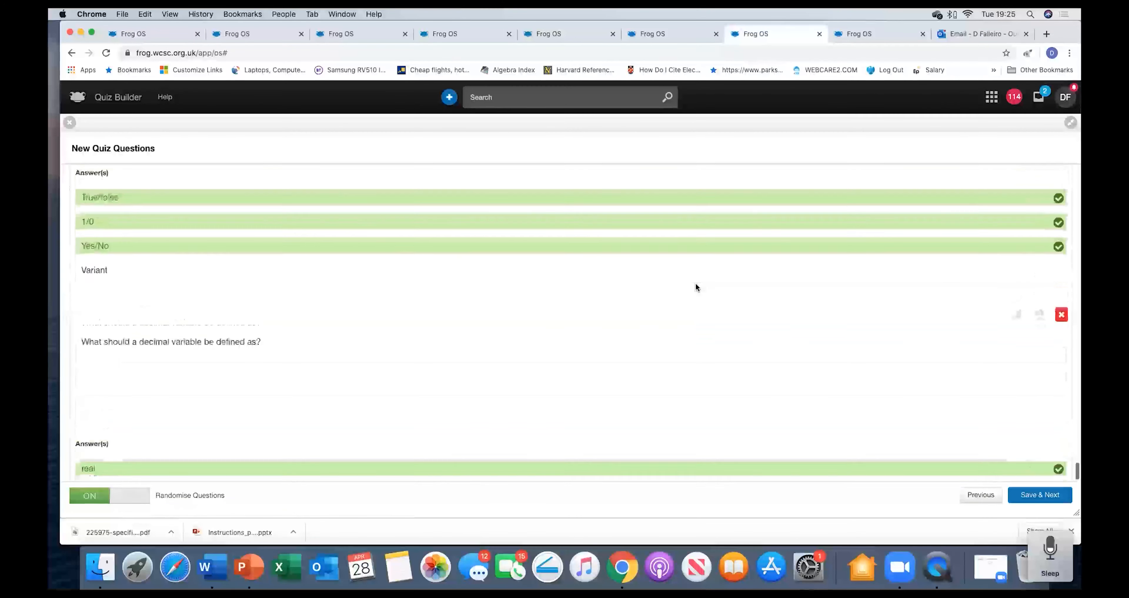
scroll("down", 3)
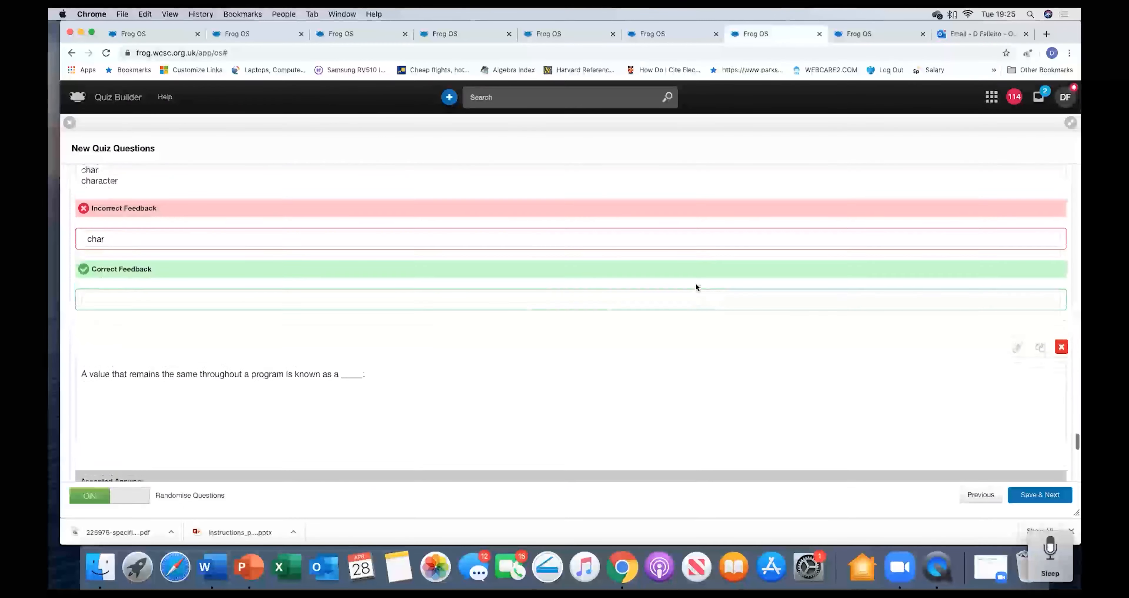
scroll("up", 3)
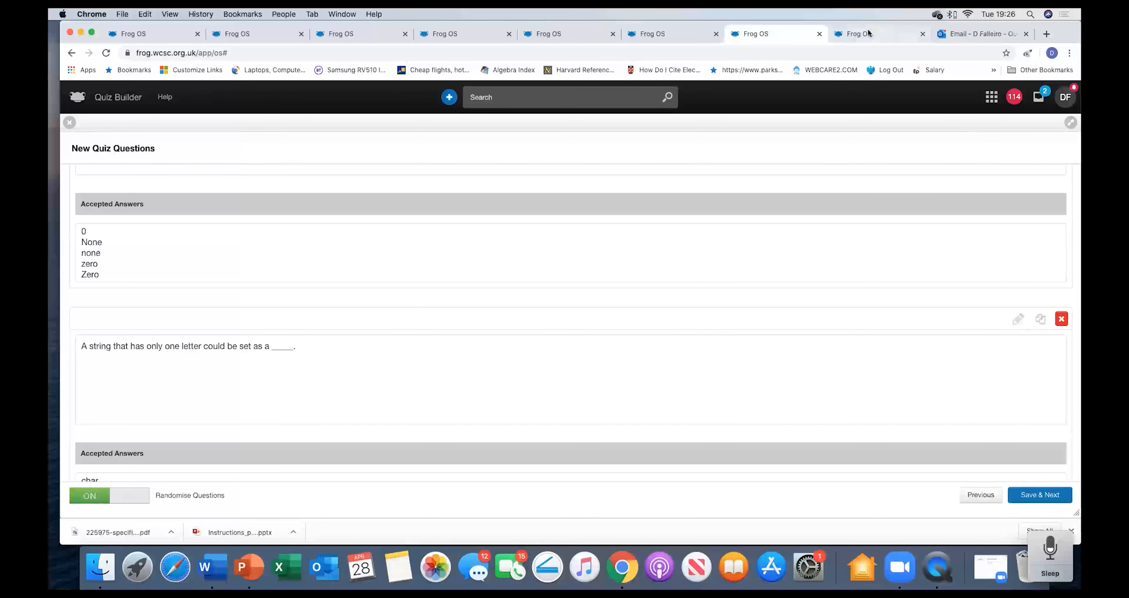
- View the Markbook hand-ins and student list for the Module 4 Ethical and Cultural issues assignment
left_click(858, 33)
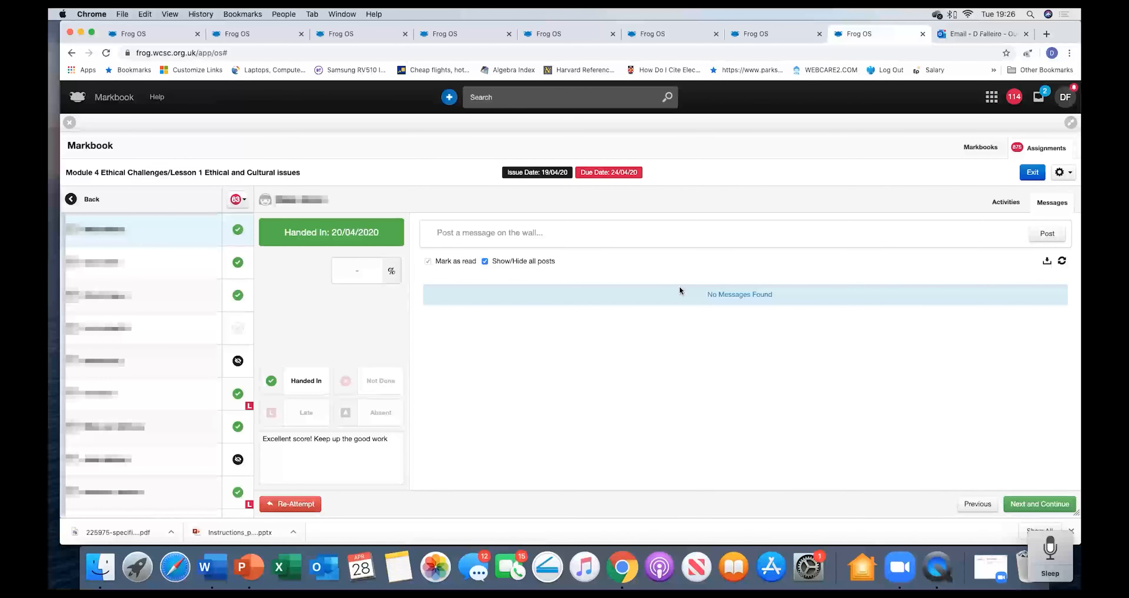
mouse_move(565, 308)
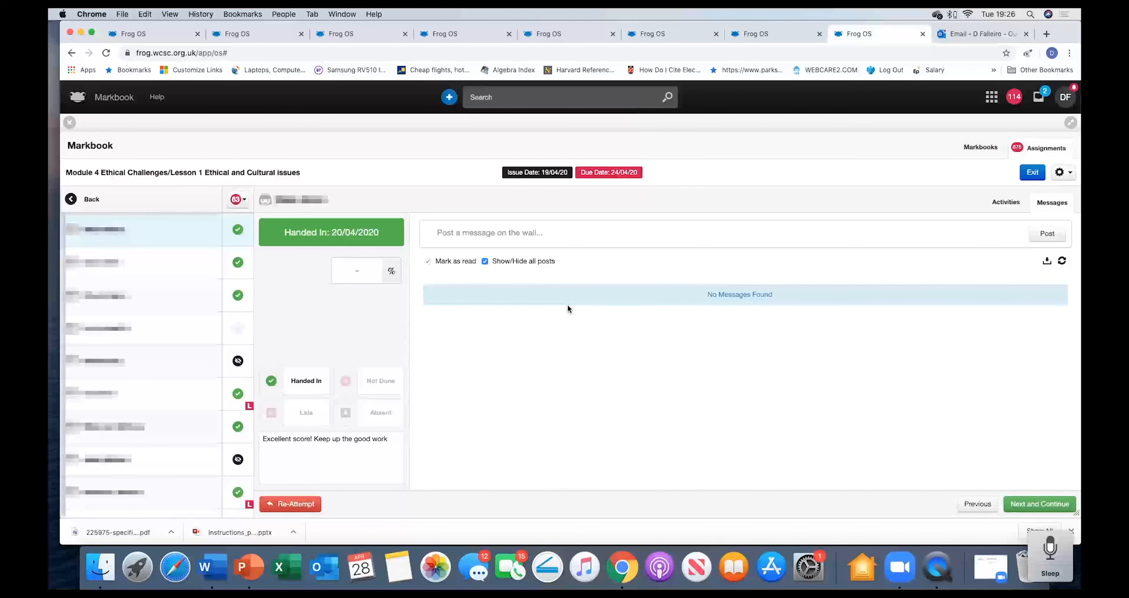
mouse_move(511, 316)
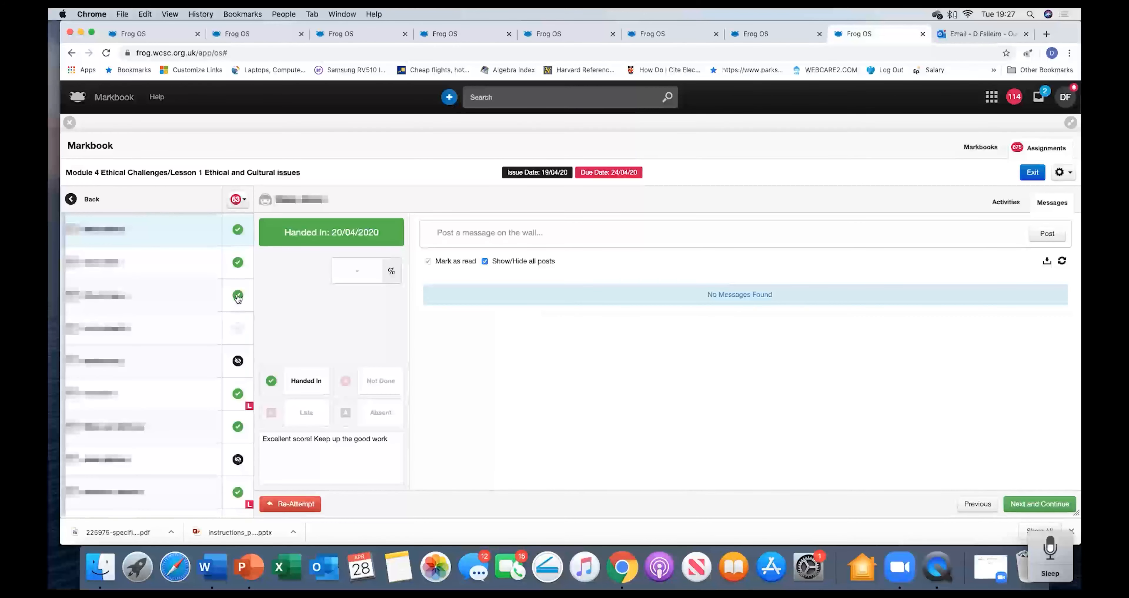
scroll("down", 3)
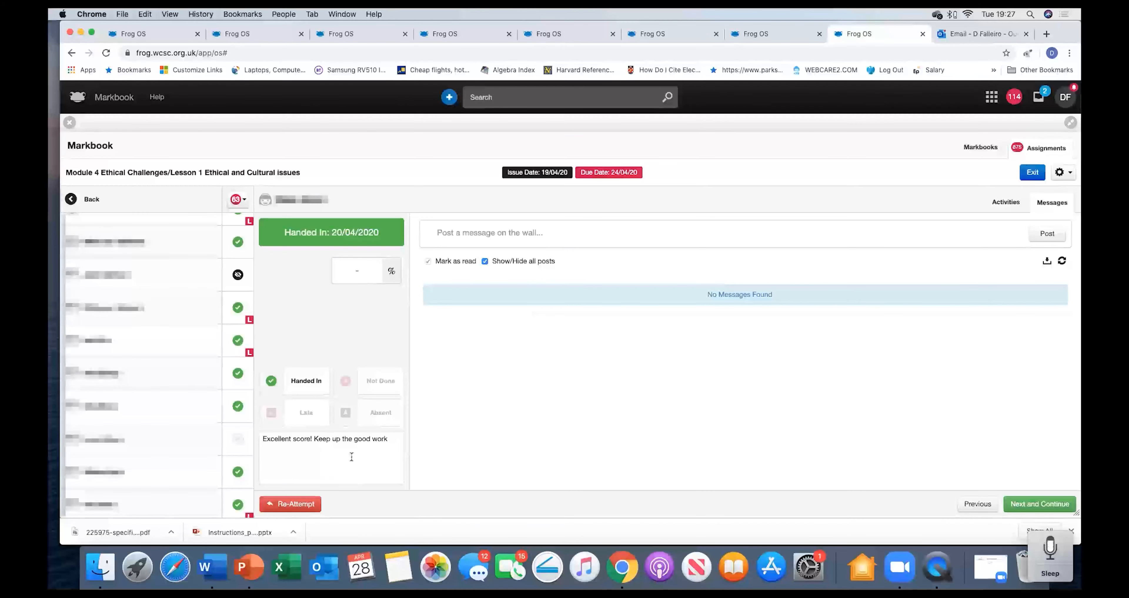
mouse_move(361, 457)
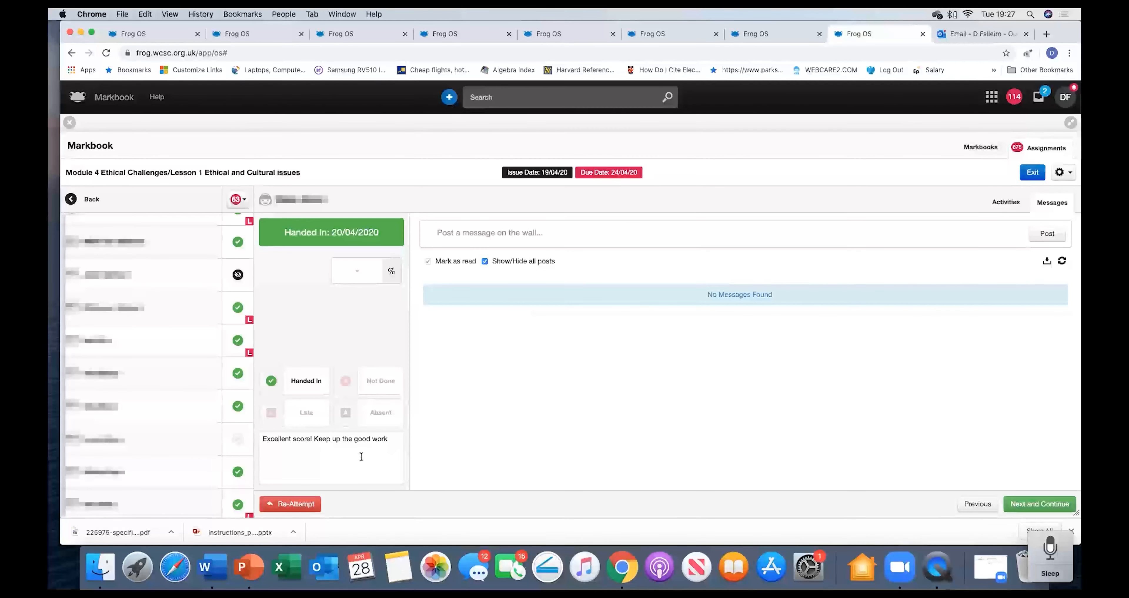